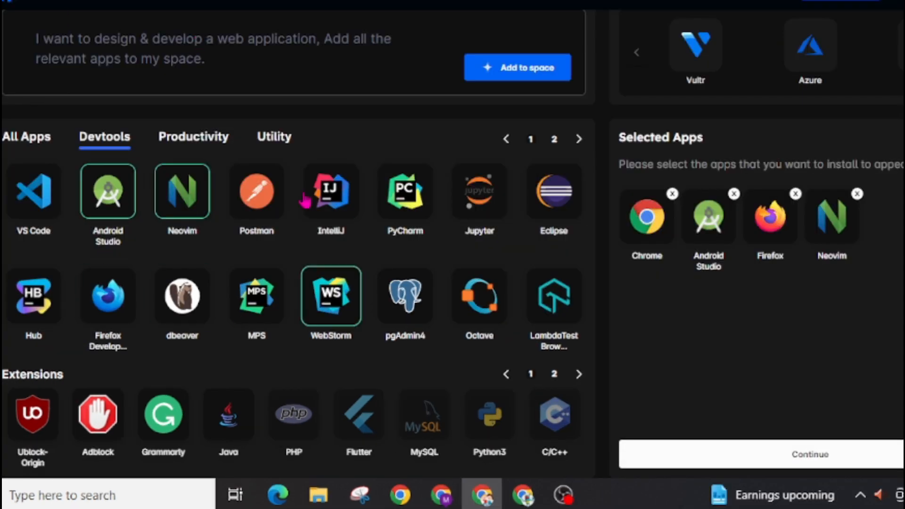
- Browse the Productivity, Utility and Devtools app categories, then show All Apps again
{"action": "left_click", "coordinate": [207, 137]}
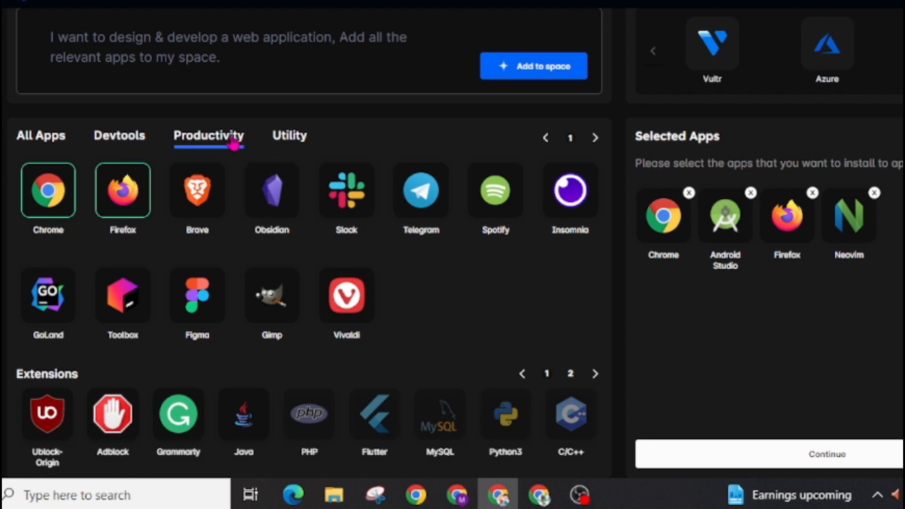
{"action": "left_click", "coordinate": [289, 136]}
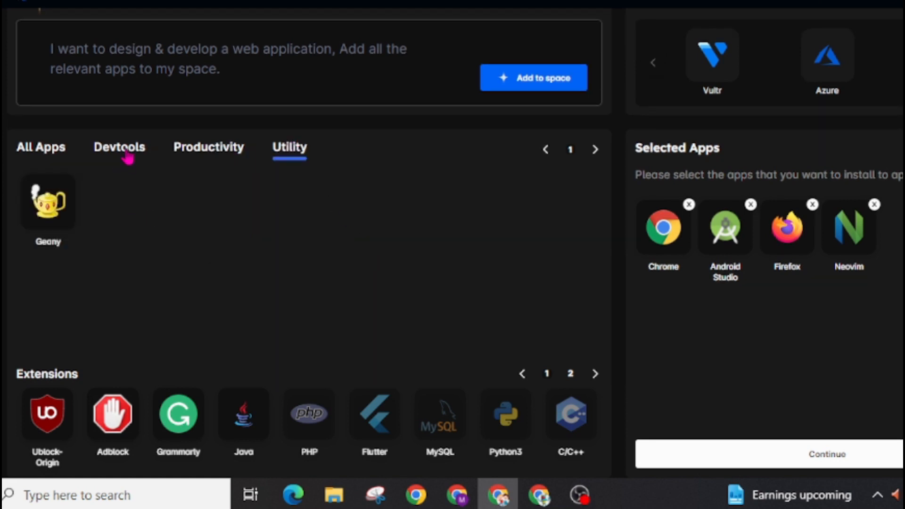
{"action": "left_click", "coordinate": [119, 148]}
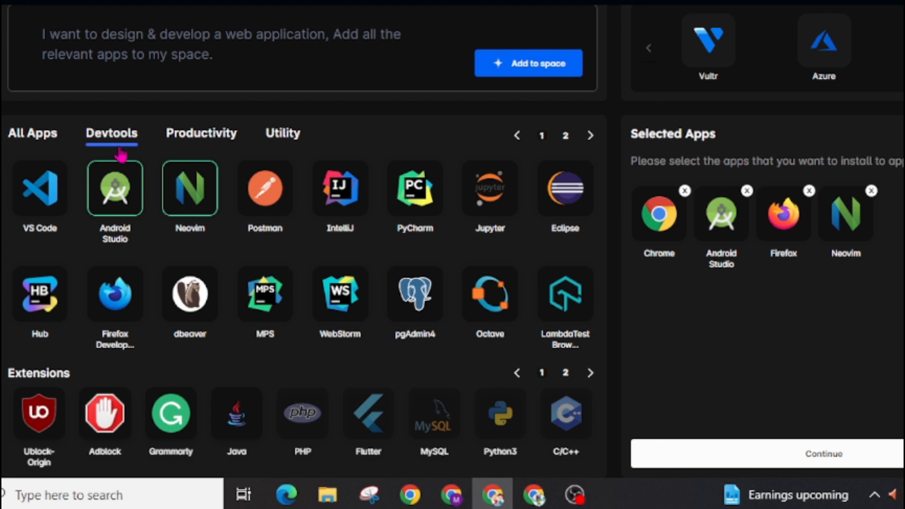
{"action": "left_click", "coordinate": [33, 133]}
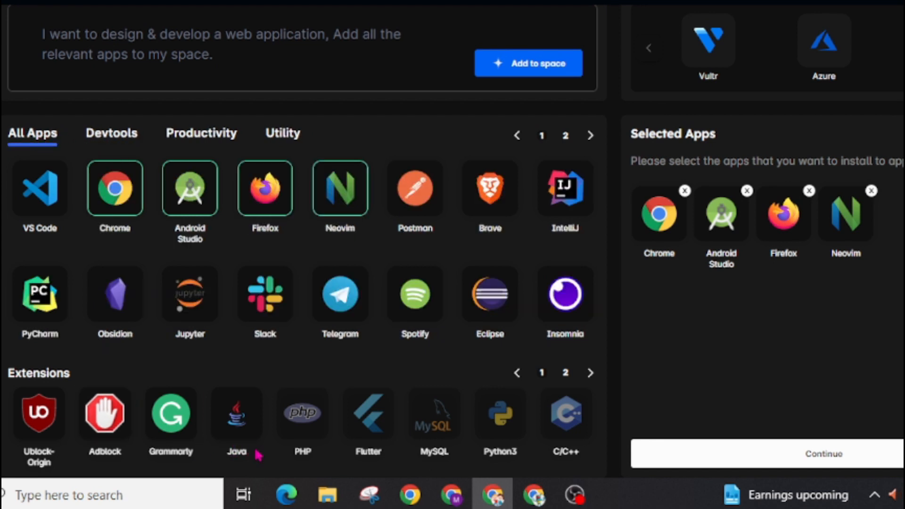
{"action": "mouse_move", "coordinate": [416, 468]}
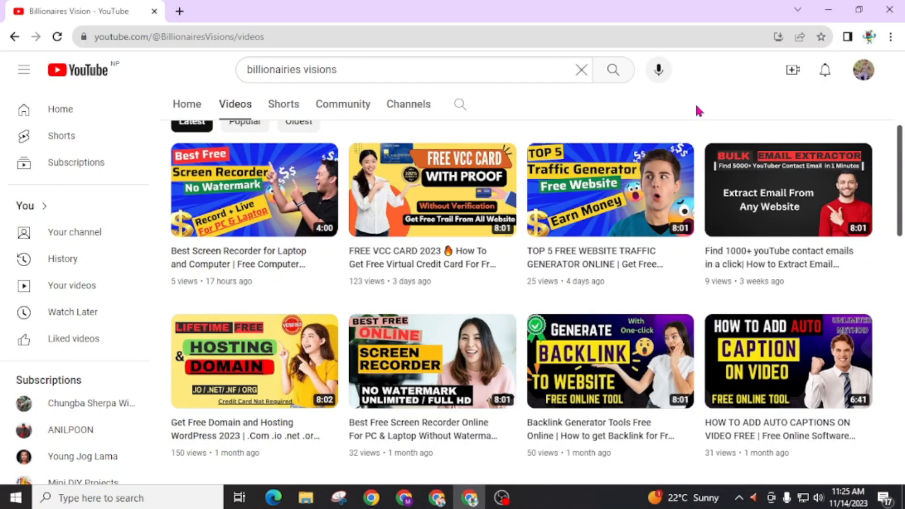
- Subscribe to Billionaires Vision with All notifications, then start a new browser tab
{"action": "scroll", "scroll_direction": "up", "scroll_amount": 3}
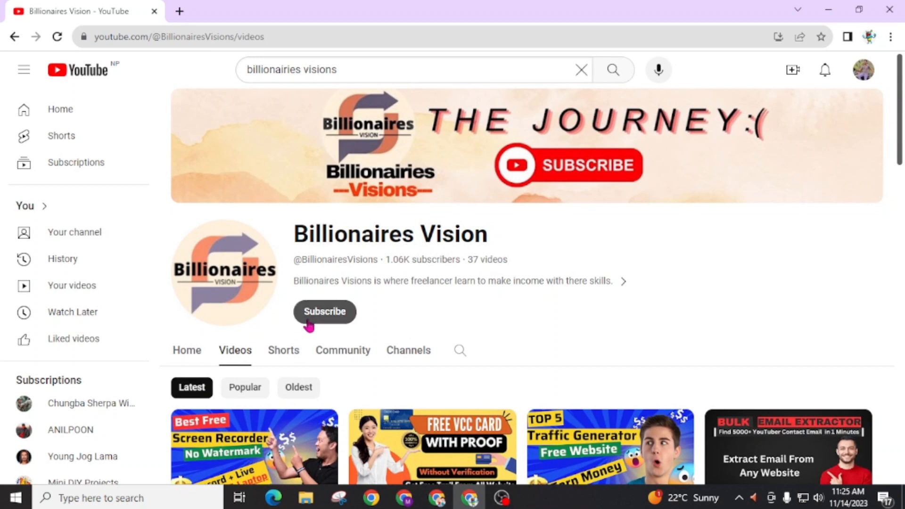
{"action": "left_click", "coordinate": [325, 312]}
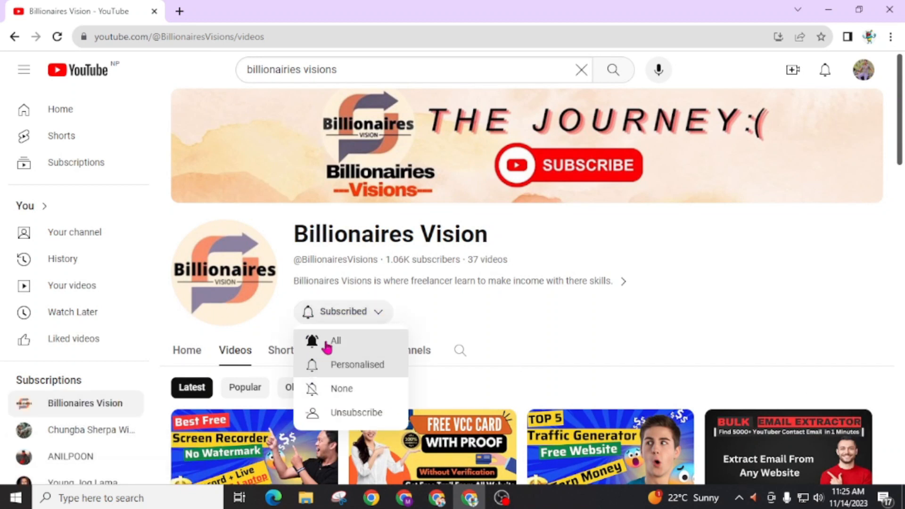
{"action": "left_click", "coordinate": [335, 341]}
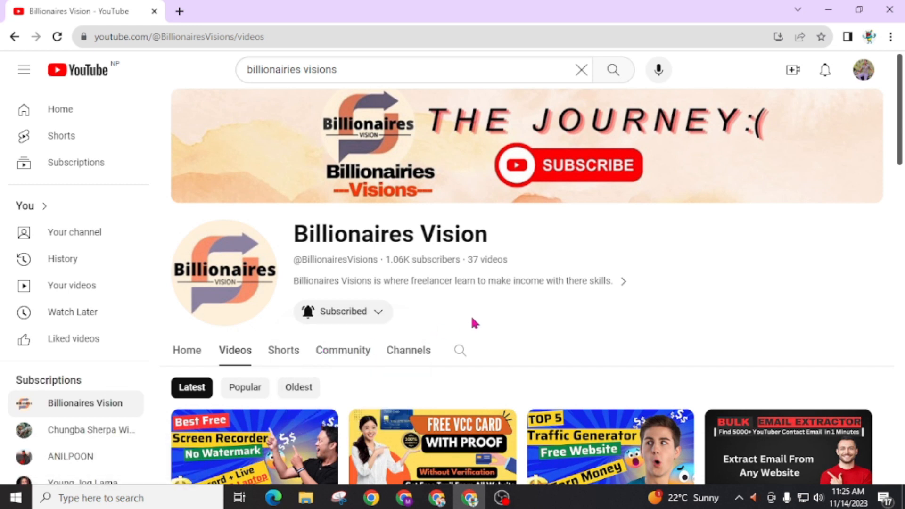
{"action": "left_click", "coordinate": [179, 11]}
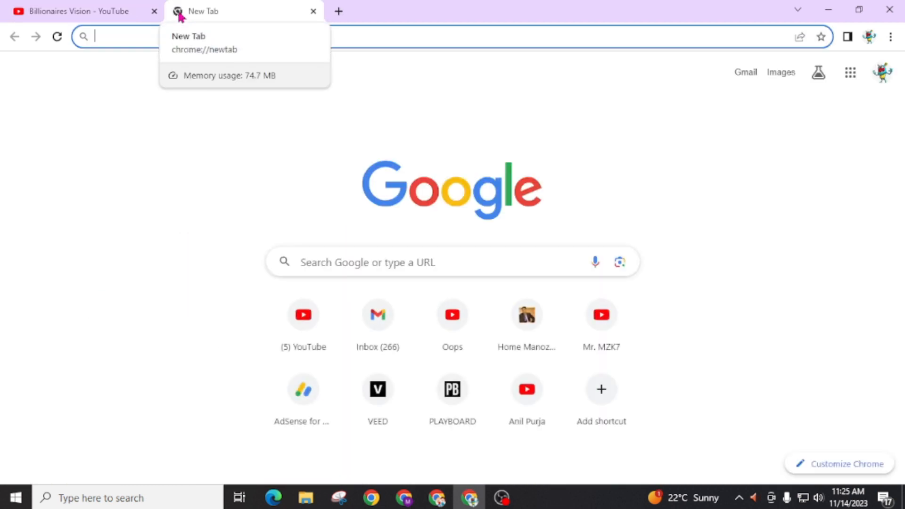
- Load the Neverinstall website from the 'never' search and highlight its powerful-computer tagline
{"action": "type", "text": "never"}
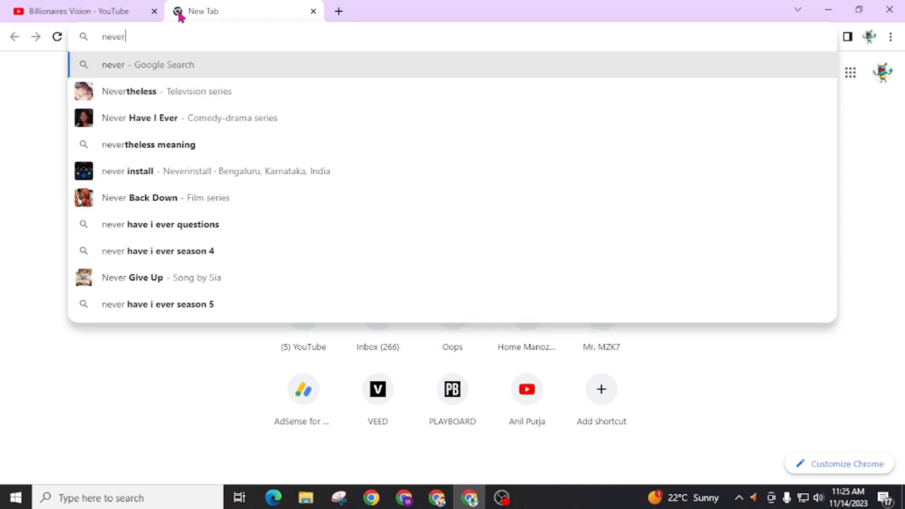
{"action": "left_click", "coordinate": [156, 171]}
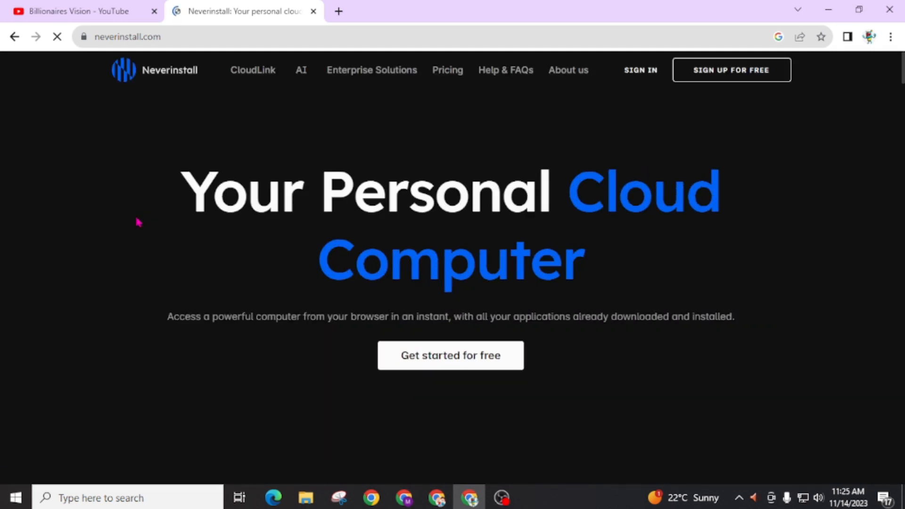
{"action": "left_click_drag", "start_coordinate": [168, 317], "coordinate": [282, 317]}
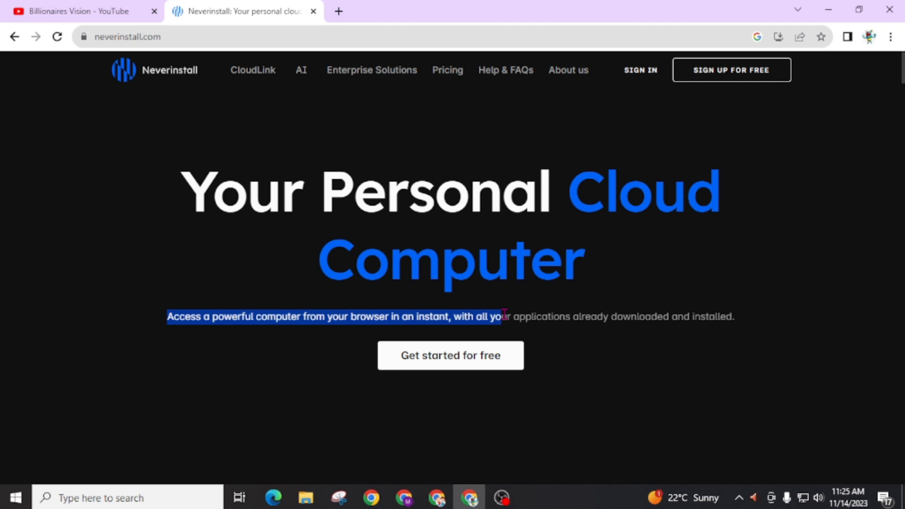
{"action": "left_click_drag", "start_coordinate": [503, 316], "coordinate": [639, 317]}
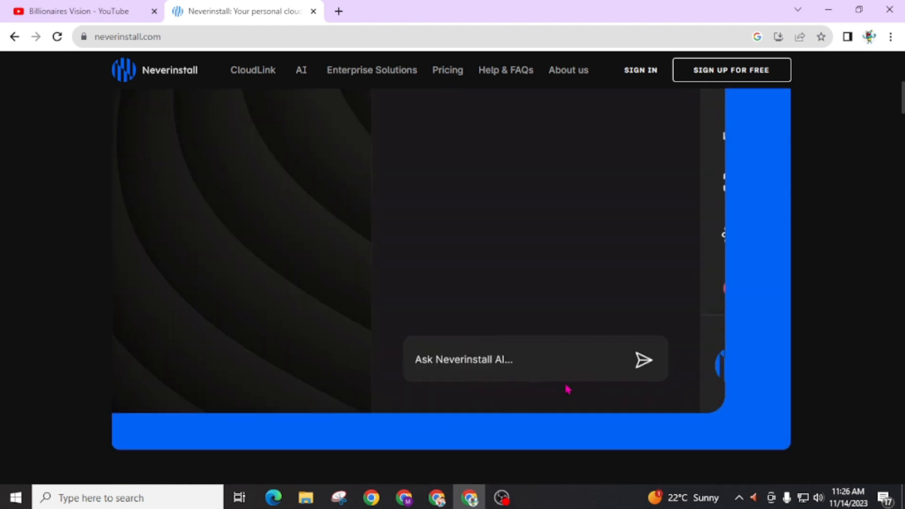
- Note 'Oops I forgot to' and scroll through the homepage's feature sections and back up
{"action": "type", "text": "Oops I forgot to"}
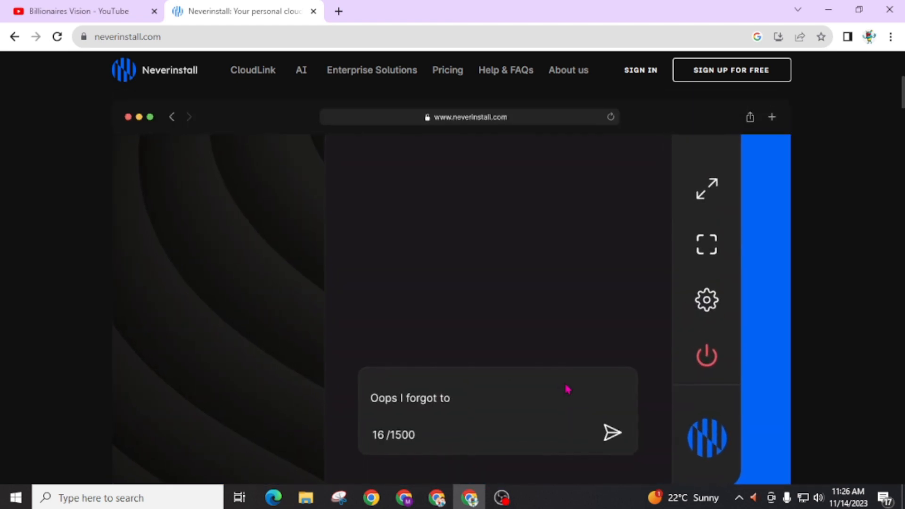
{"action": "scroll", "scroll_direction": "down", "scroll_amount": 3}
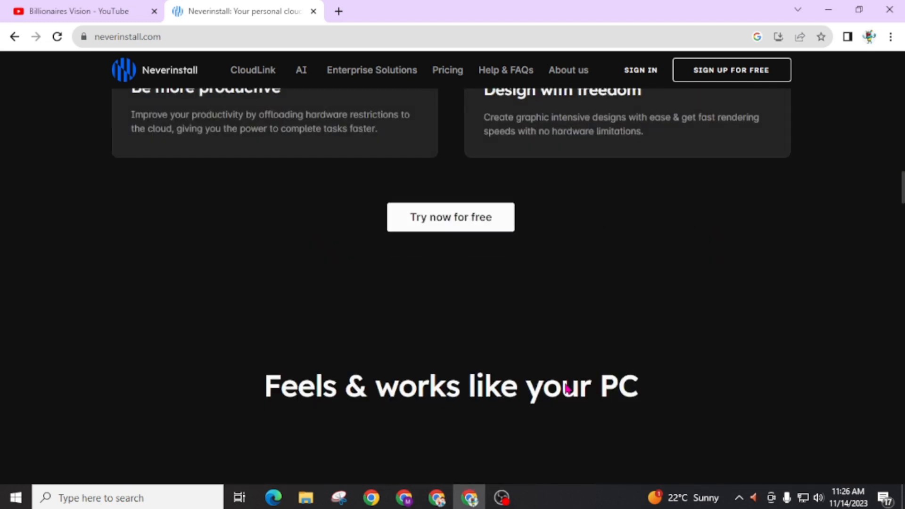
{"action": "scroll", "scroll_direction": "up", "scroll_amount": 3}
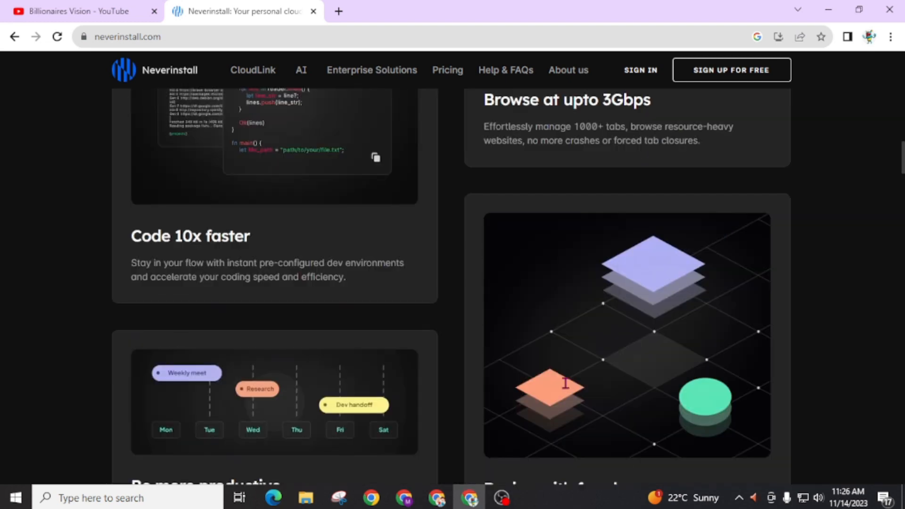
{"action": "scroll", "scroll_direction": "up", "scroll_amount": 3}
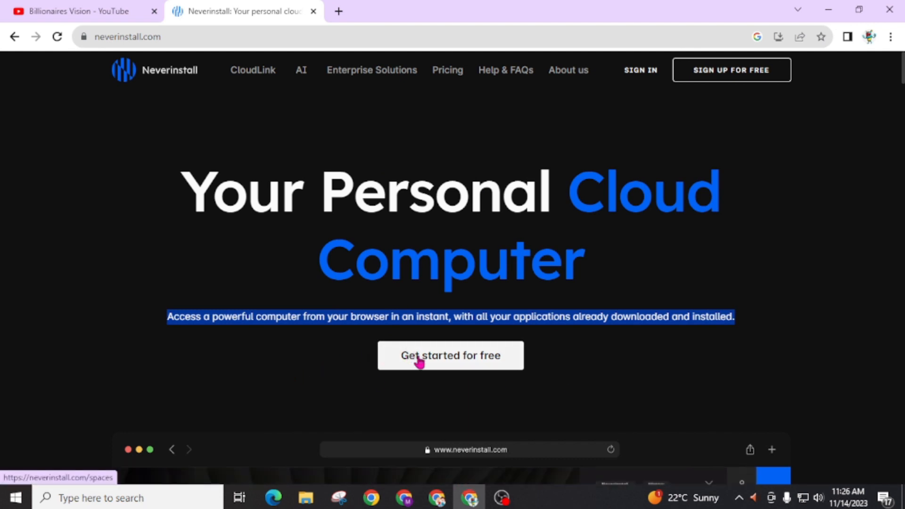
- Start a free space, reach the sign-up page, pass the reCAPTCHA and continue with Google
{"action": "left_click", "coordinate": [451, 355]}
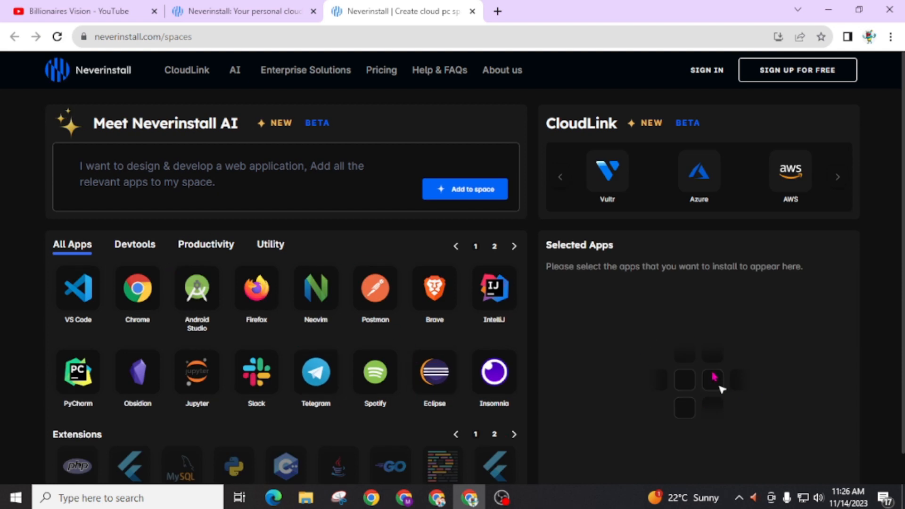
{"action": "left_click", "coordinate": [797, 69]}
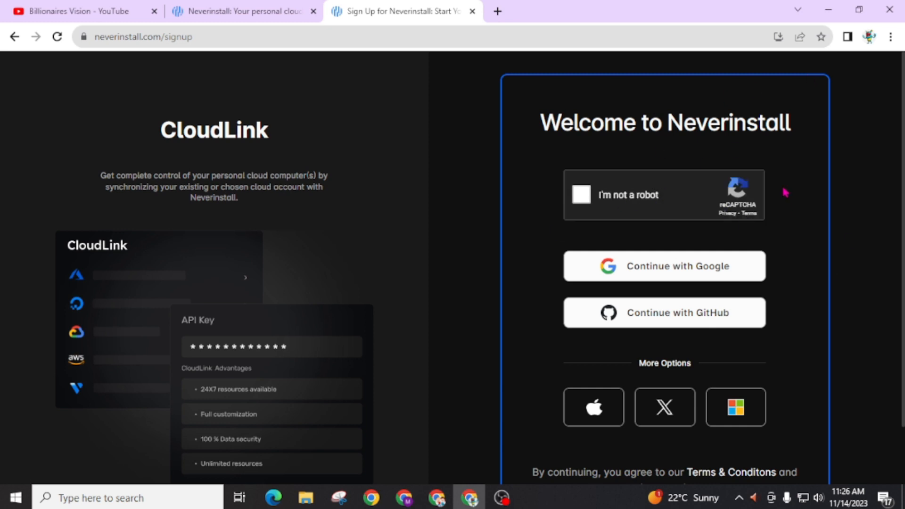
{"action": "mouse_move", "coordinate": [697, 224]}
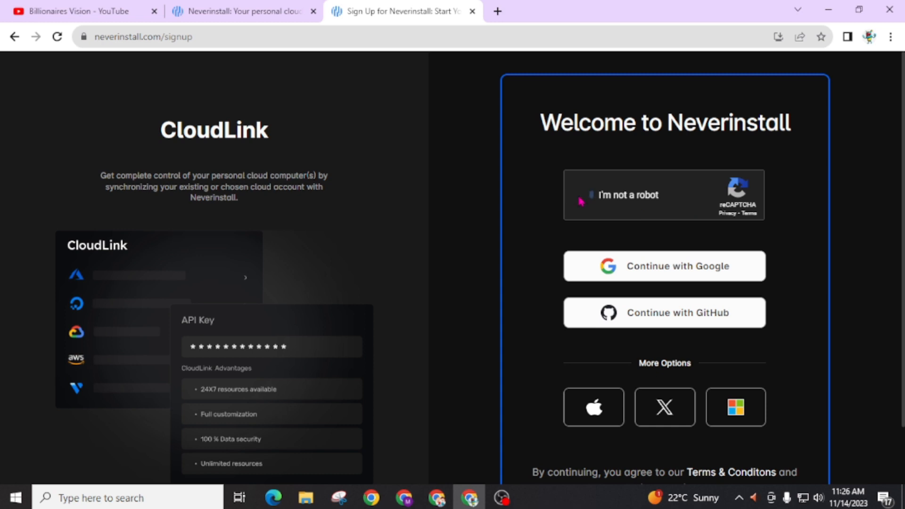
{"action": "left_click", "coordinate": [582, 195]}
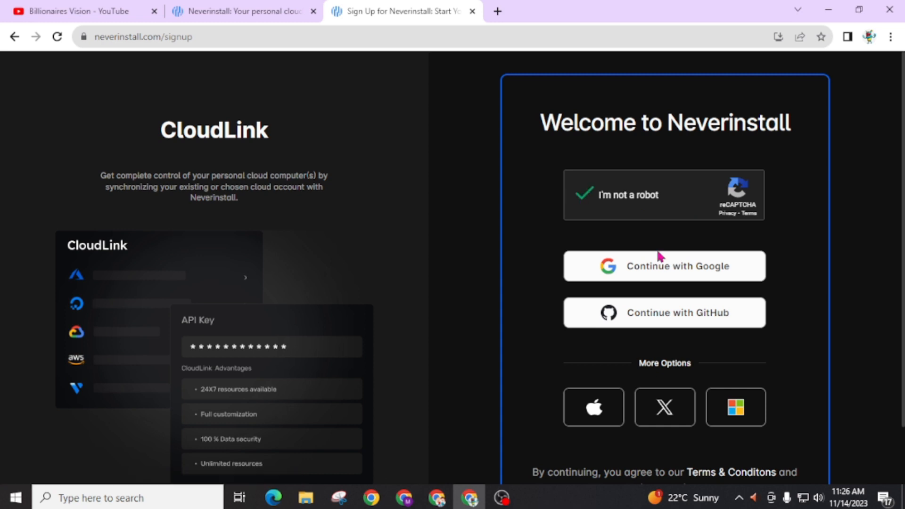
{"action": "mouse_move", "coordinate": [668, 276]}
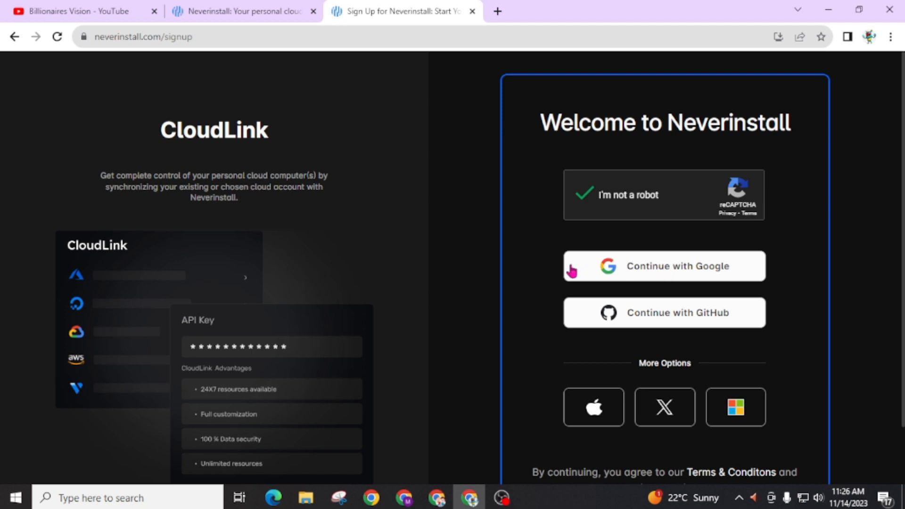
{"action": "mouse_move", "coordinate": [618, 266]}
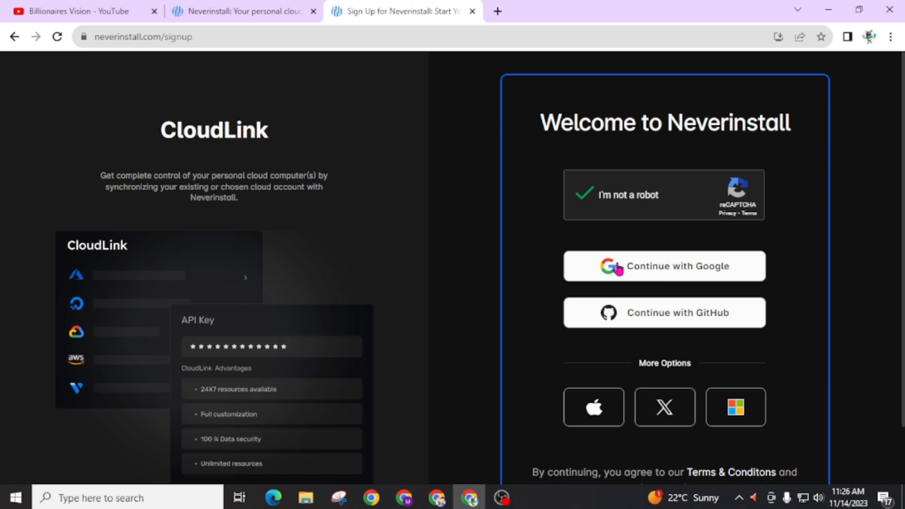
{"action": "left_click", "coordinate": [664, 266]}
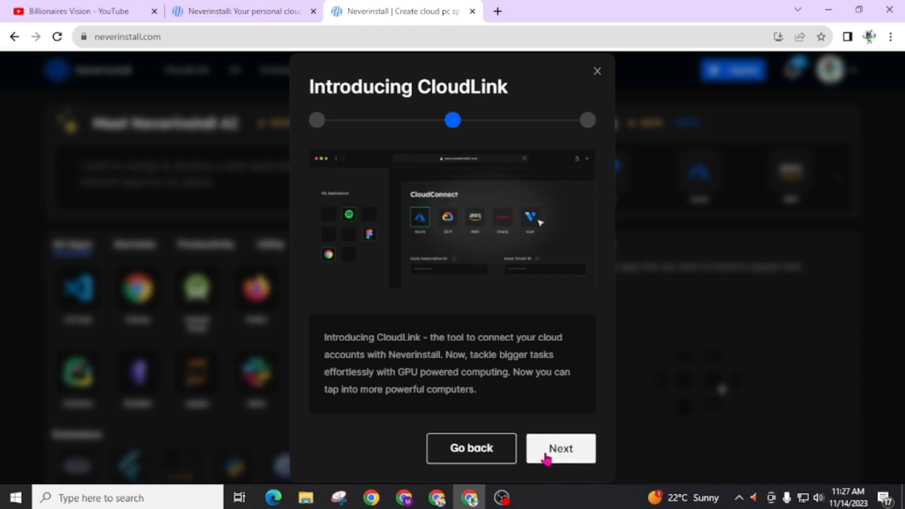
- Dismiss the Meet Neverinstall AI intro and add Chrome to the space's selected apps
{"action": "left_click", "coordinate": [559, 449]}
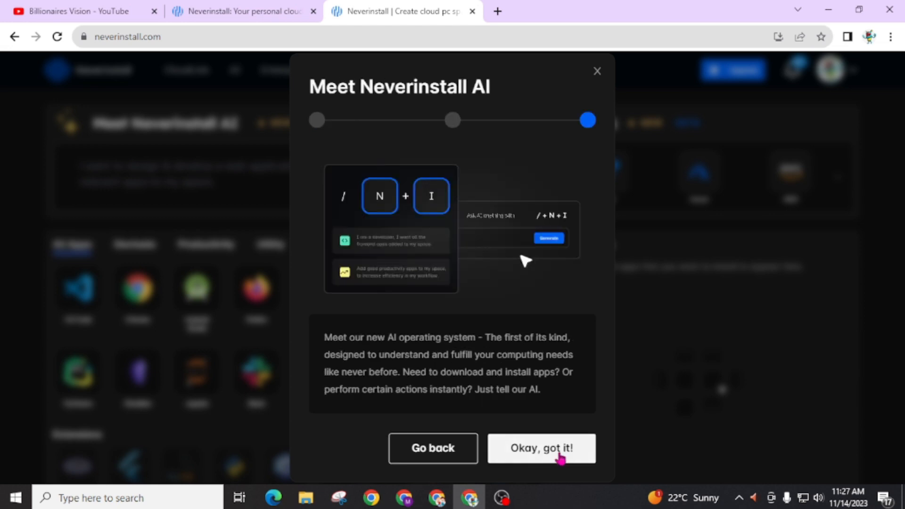
{"action": "left_click", "coordinate": [540, 448]}
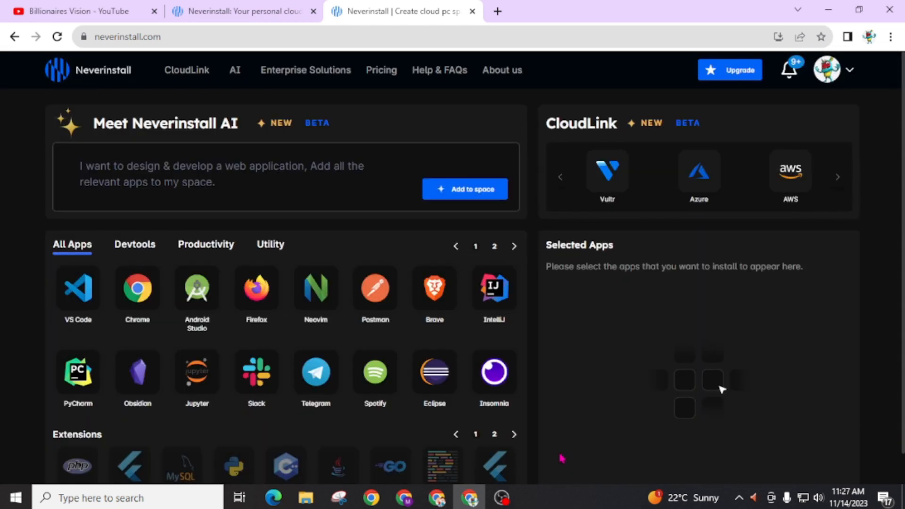
{"action": "mouse_move", "coordinate": [441, 253]}
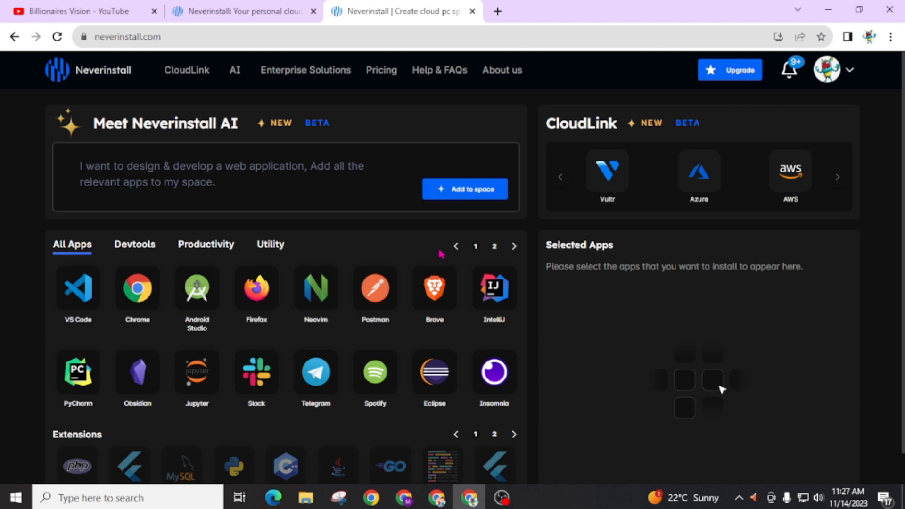
{"action": "left_click", "coordinate": [137, 287]}
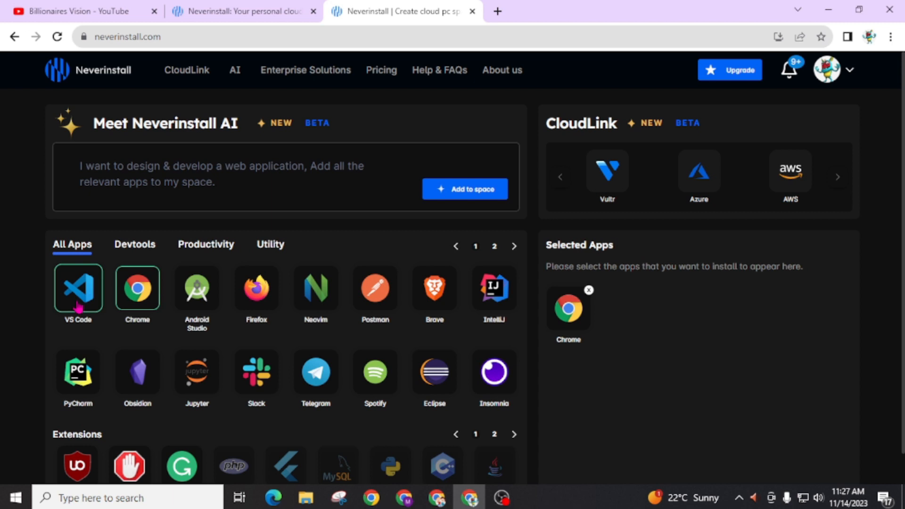
{"action": "mouse_move", "coordinate": [196, 288]}
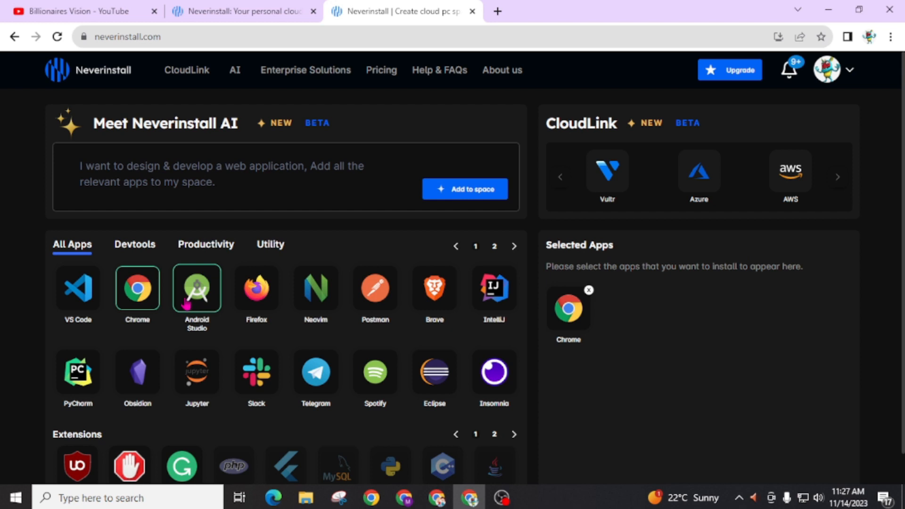
{"action": "mouse_move", "coordinate": [375, 372]}
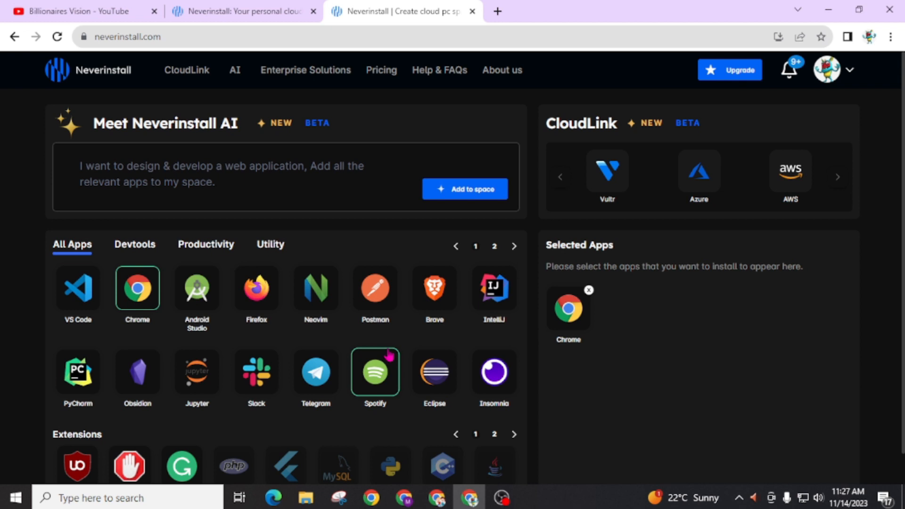
{"action": "mouse_move", "coordinate": [677, 369]}
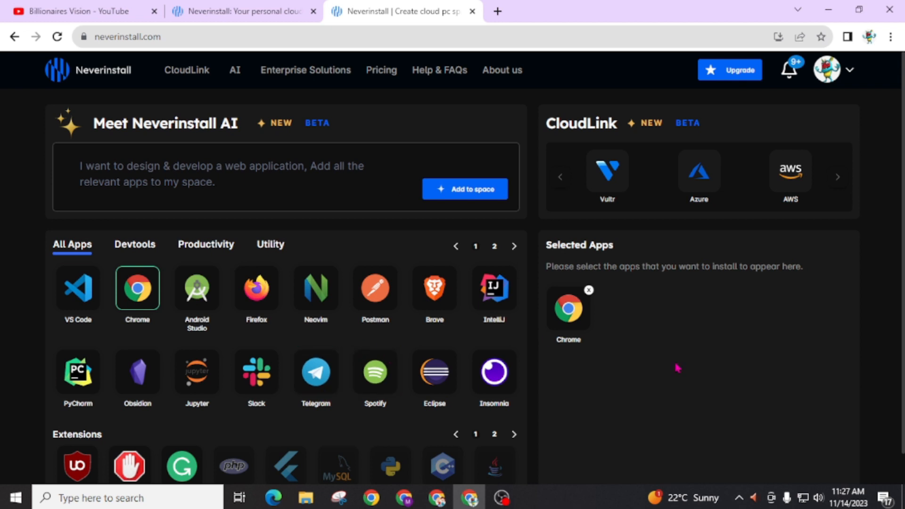
{"action": "scroll", "scroll_direction": "down", "scroll_amount": 3}
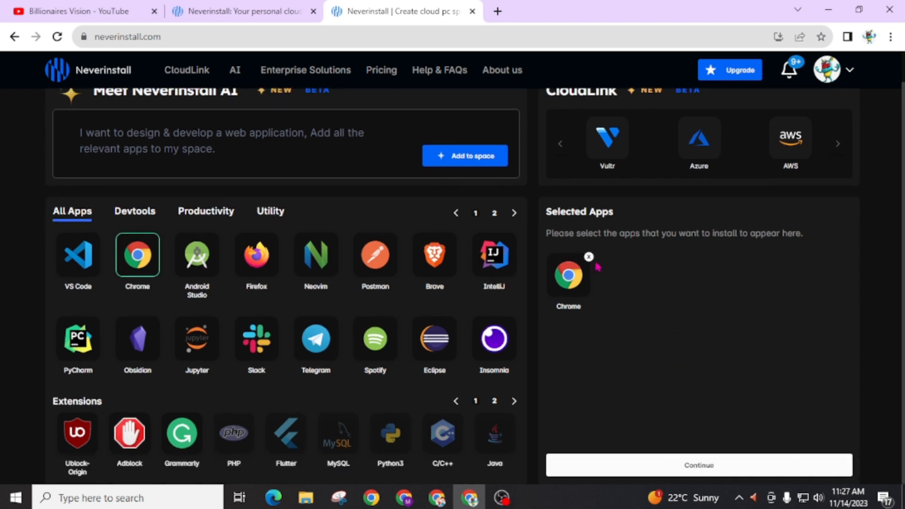
- Continue to regions, pick Neverinstall Cloud Europe (Amsterdam) and create the space
{"action": "left_click", "coordinate": [698, 465]}
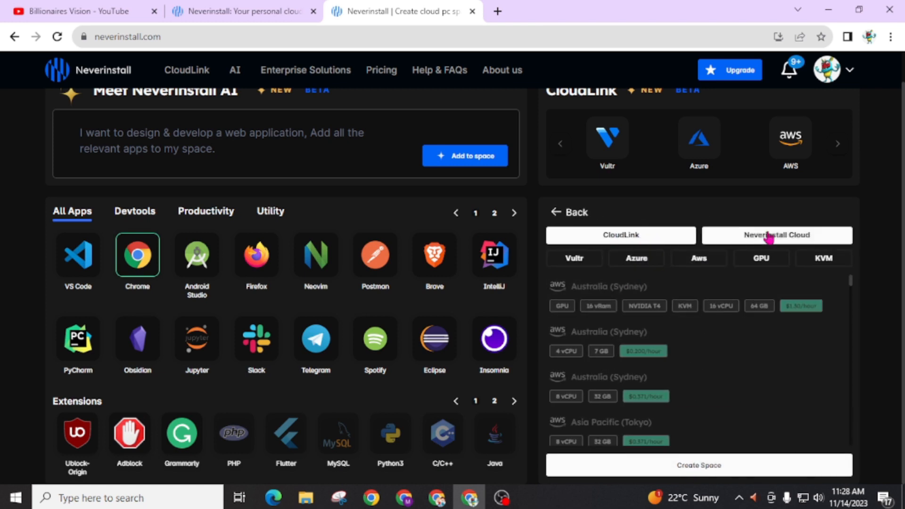
{"action": "left_click", "coordinate": [776, 235]}
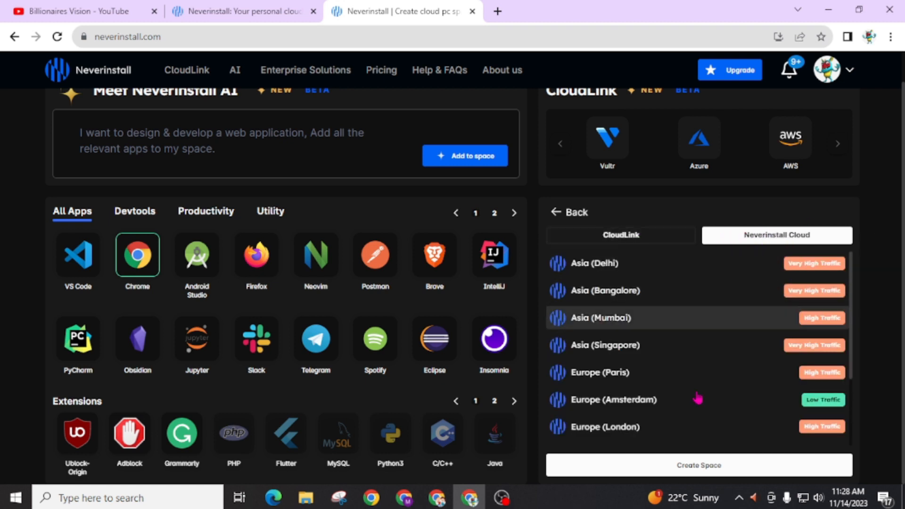
{"action": "mouse_move", "coordinate": [767, 403]}
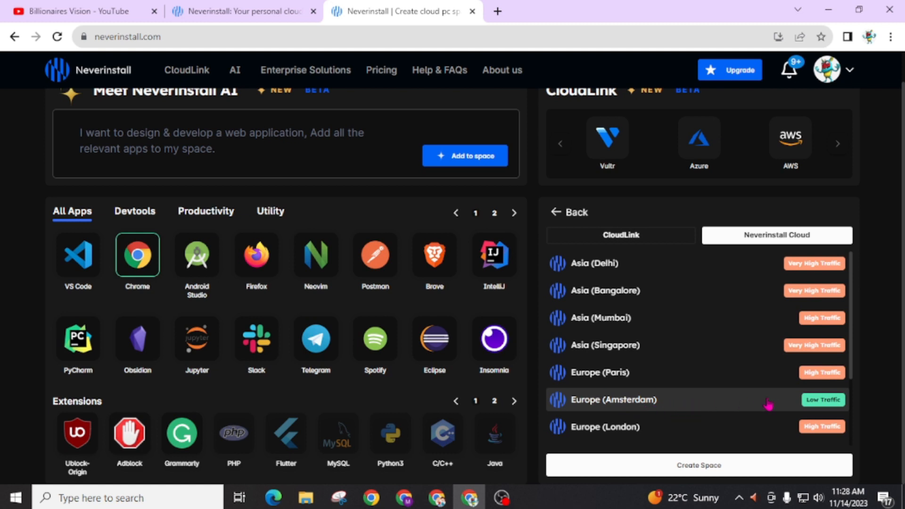
{"action": "mouse_move", "coordinate": [678, 403]}
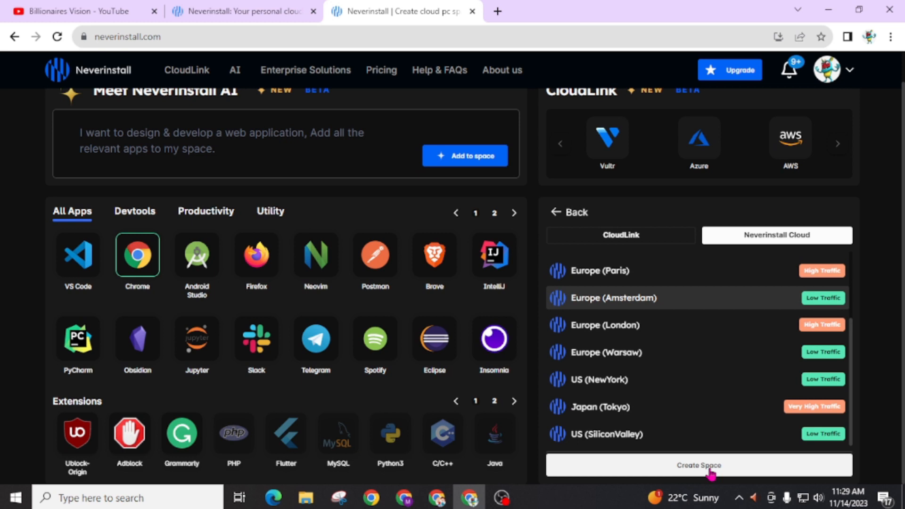
{"action": "left_click", "coordinate": [697, 465]}
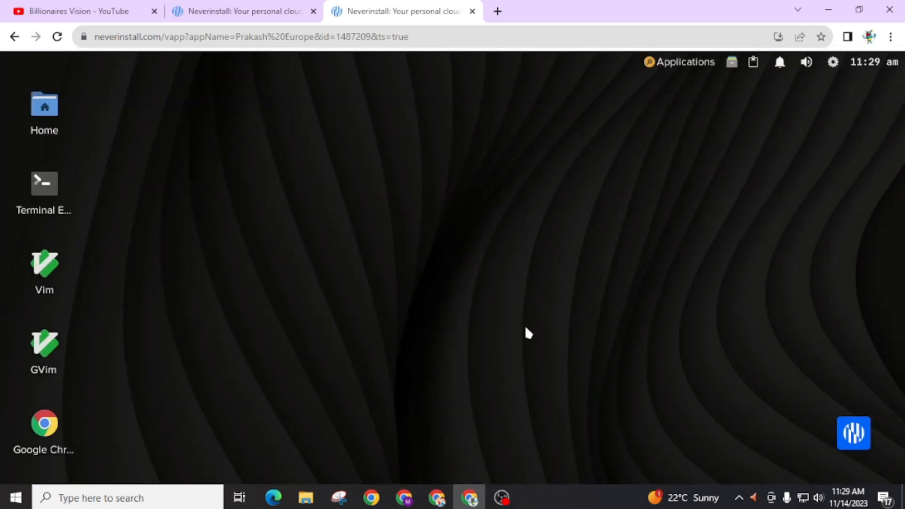
{"action": "mouse_move", "coordinate": [589, 370]}
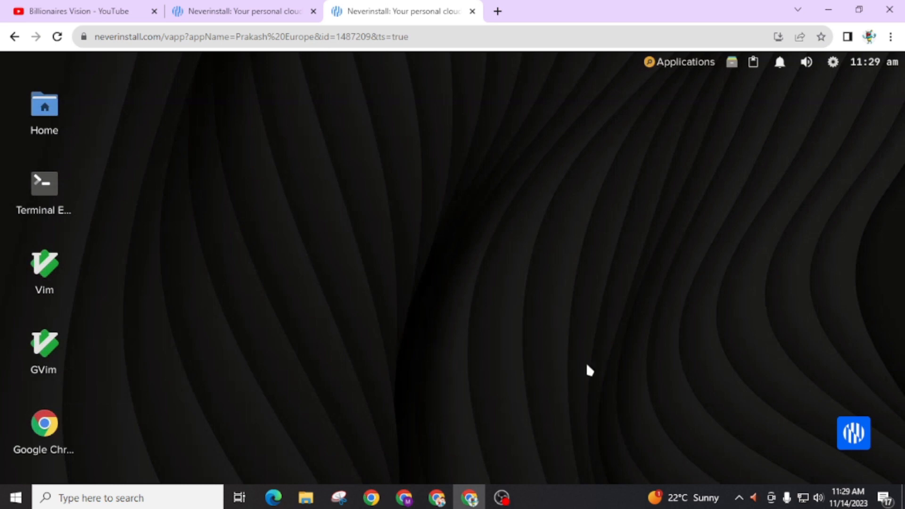
{"action": "mouse_move", "coordinate": [144, 420]}
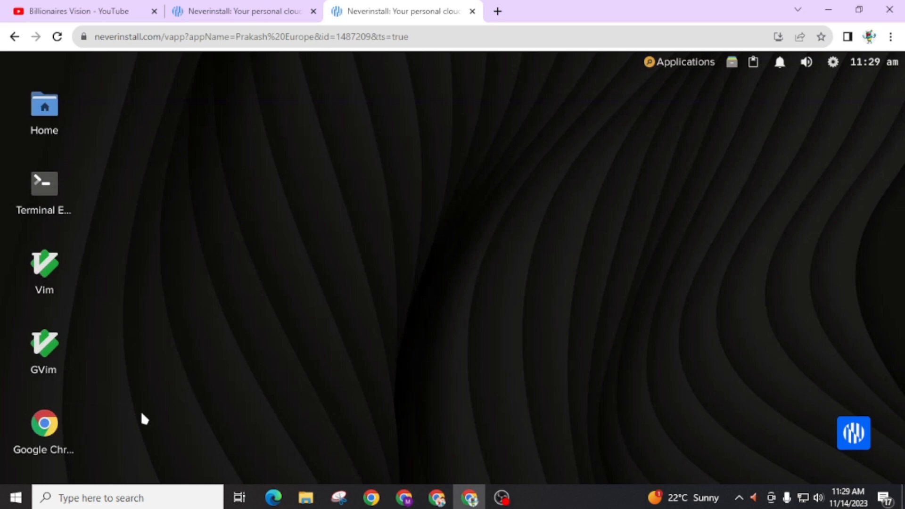
{"action": "mouse_move", "coordinate": [44, 425]}
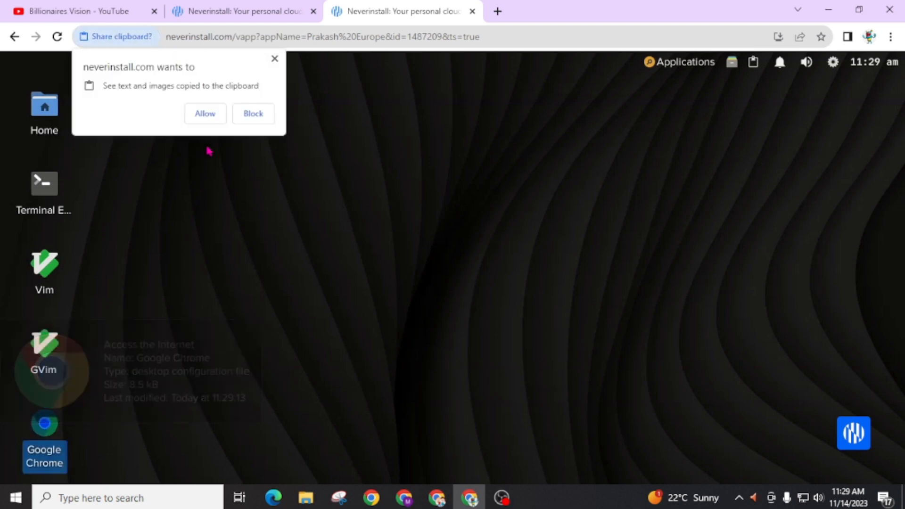
- Answer the Share clipboard request and launch Google Chrome on the cloud desktop
{"action": "left_click", "coordinate": [253, 113]}
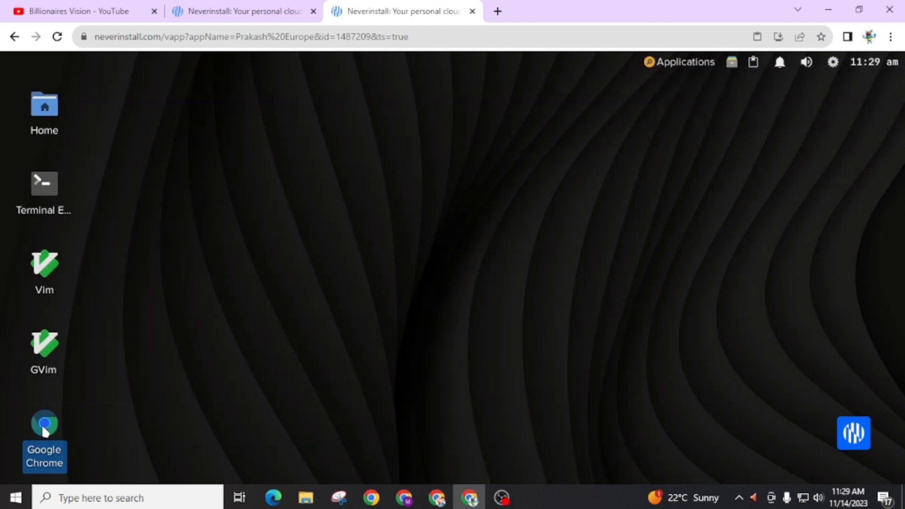
{"action": "double_click", "coordinate": [45, 424]}
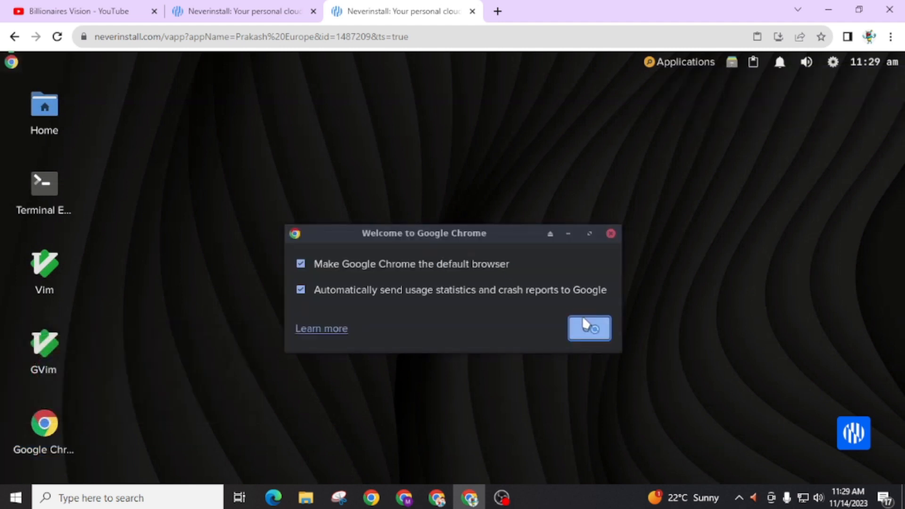
- Clear Chrome's welcome prompt, search Google for 'youtube' and accept the cookie notice
{"action": "left_click", "coordinate": [589, 328]}
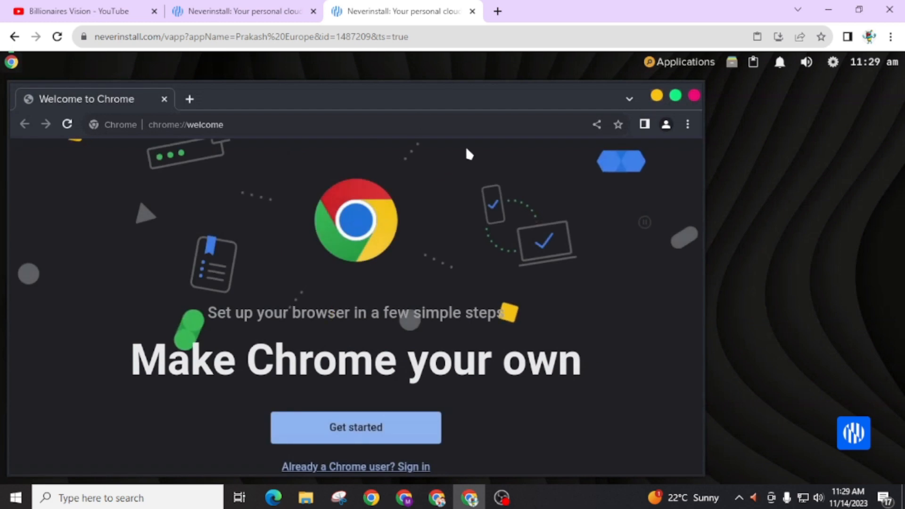
{"action": "mouse_move", "coordinate": [492, 336]}
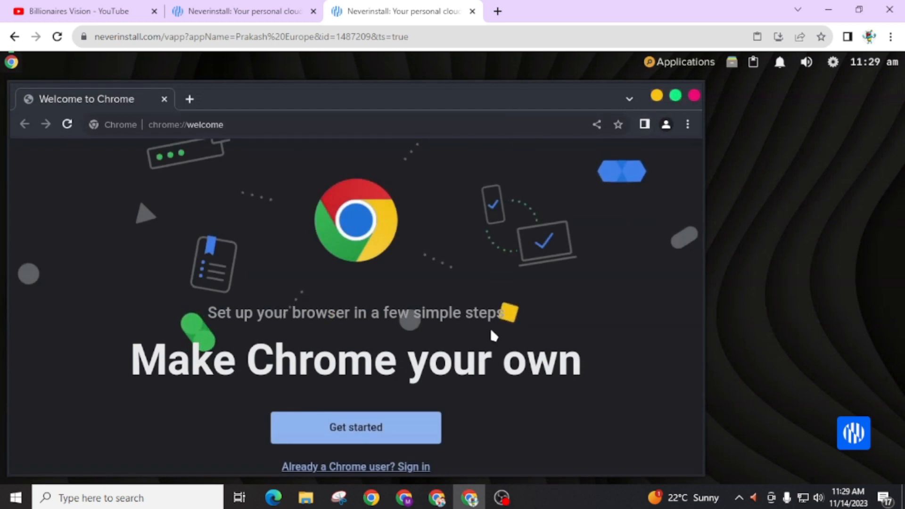
{"action": "left_click", "coordinate": [184, 125]}
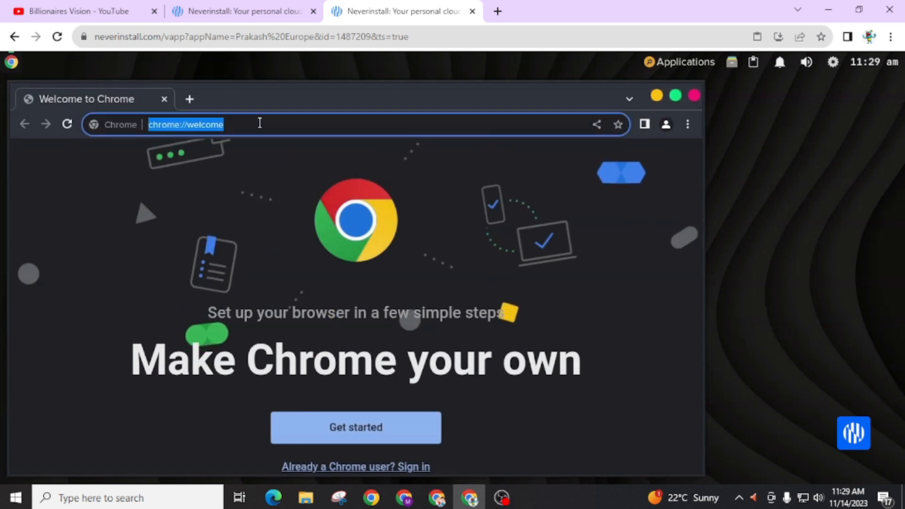
{"action": "type", "text": "youtube&oq=yout&gs_lcrp=EgZjaHJvbWUqCggAEAAY4wIYgAQyCggAEAAY4wIYgAQyDQgB..."}
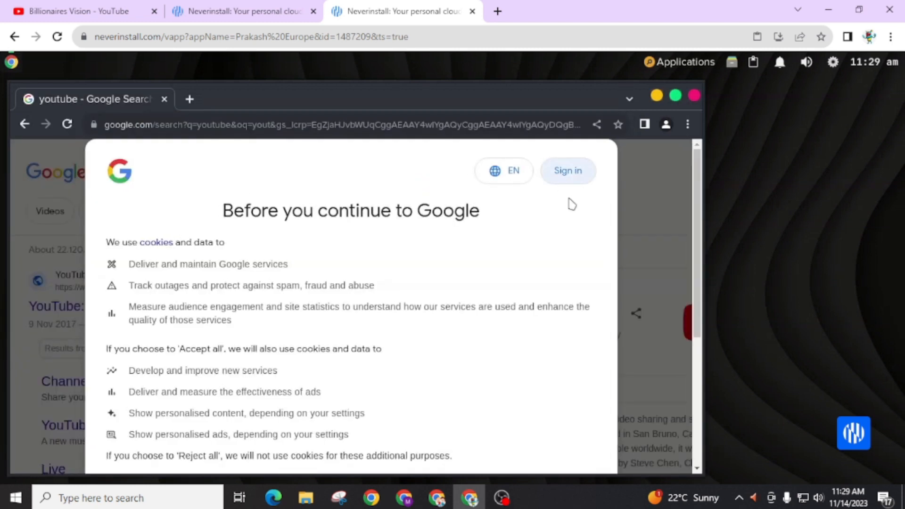
{"action": "scroll", "scroll_direction": "down", "scroll_amount": 3}
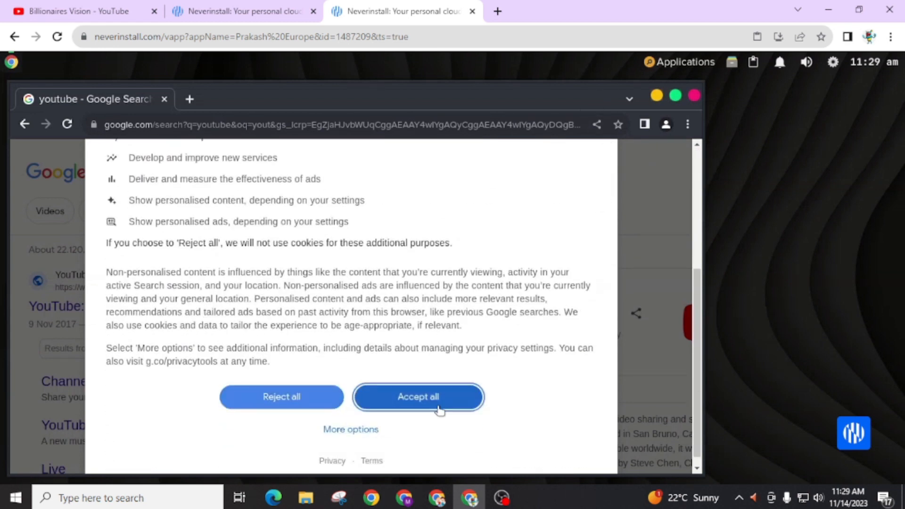
{"action": "left_click", "coordinate": [418, 397]}
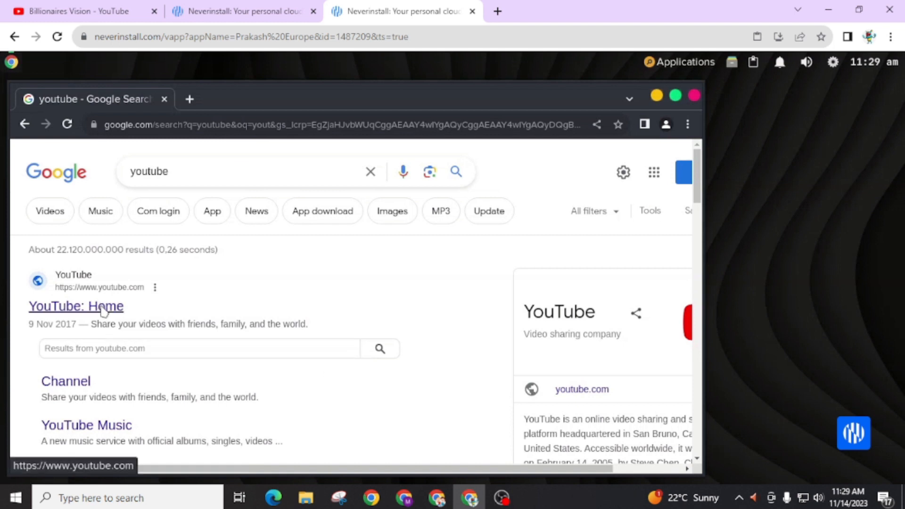
- Open YouTube from the results, reject its optional cookies and add blank tabs beside it
{"action": "left_click", "coordinate": [75, 306]}
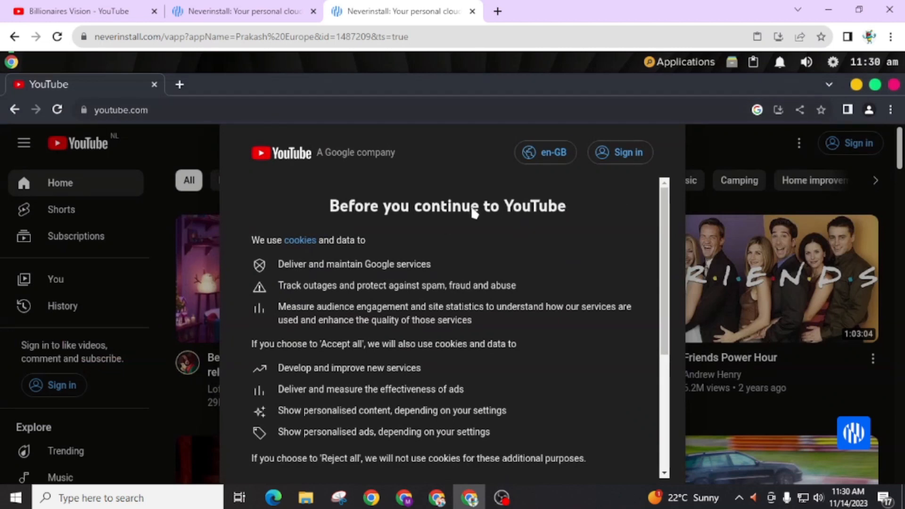
{"action": "scroll", "scroll_direction": "down", "scroll_amount": 3}
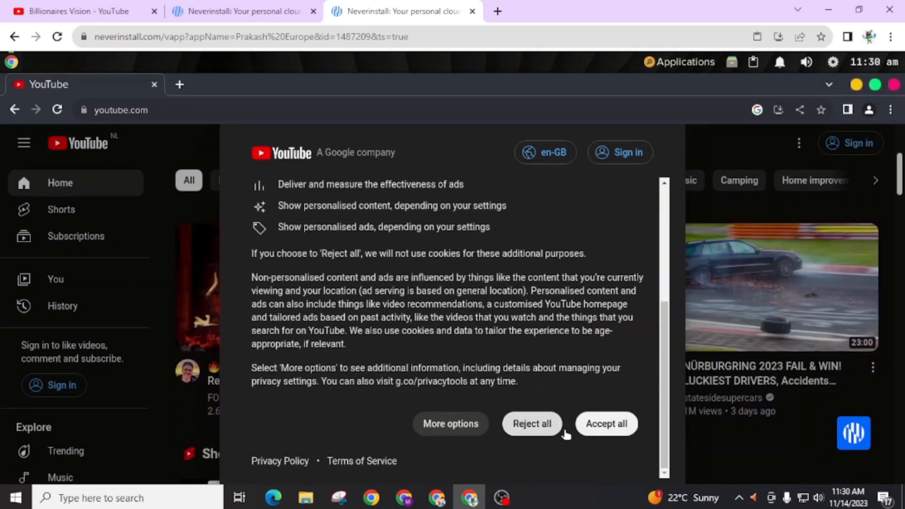
{"action": "left_click", "coordinate": [531, 424]}
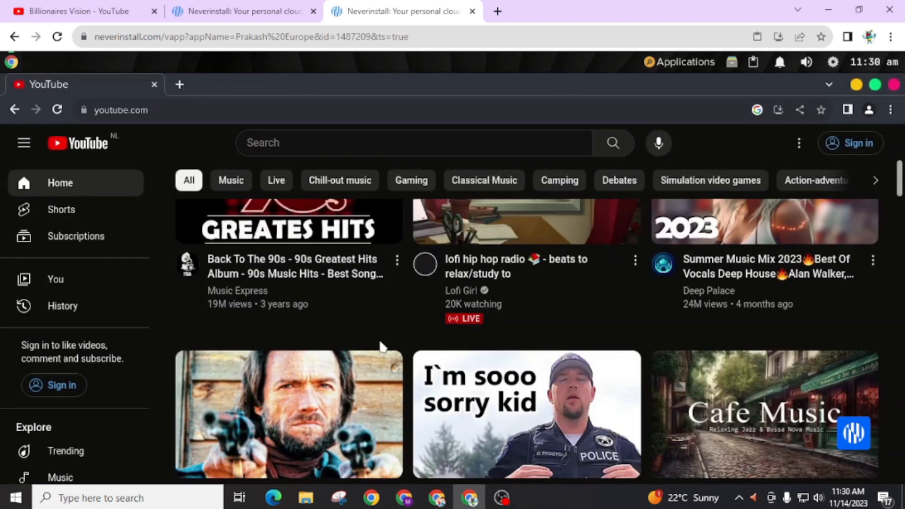
{"action": "scroll", "scroll_direction": "down", "scroll_amount": 3}
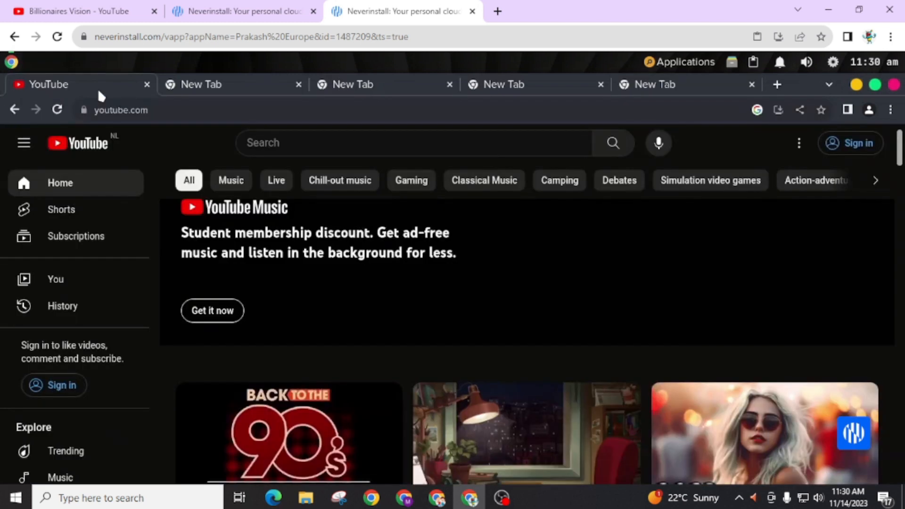
{"action": "mouse_move", "coordinate": [443, 366]}
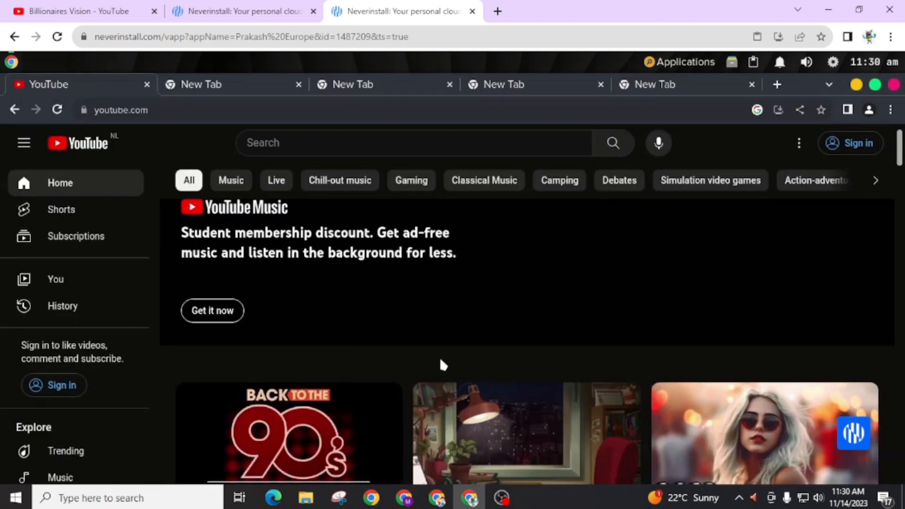
{"action": "mouse_move", "coordinate": [857, 90]}
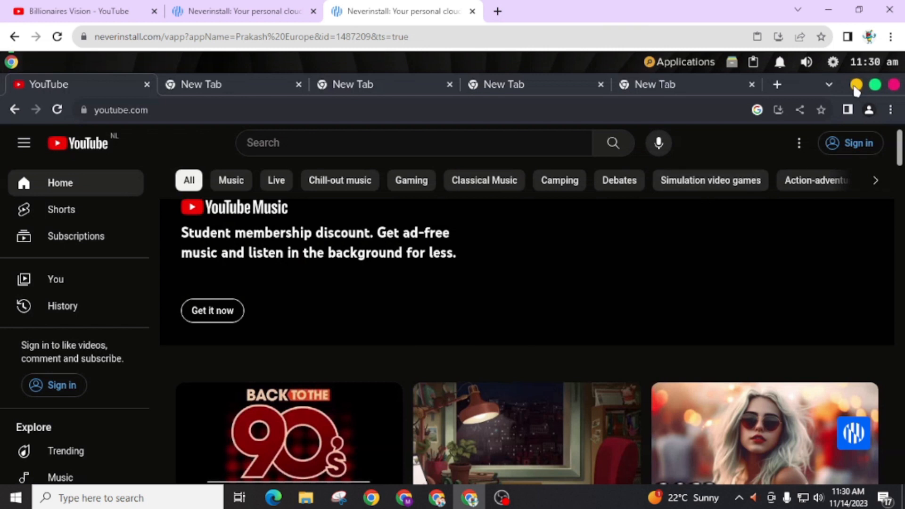
{"action": "mouse_move", "coordinate": [398, 356]}
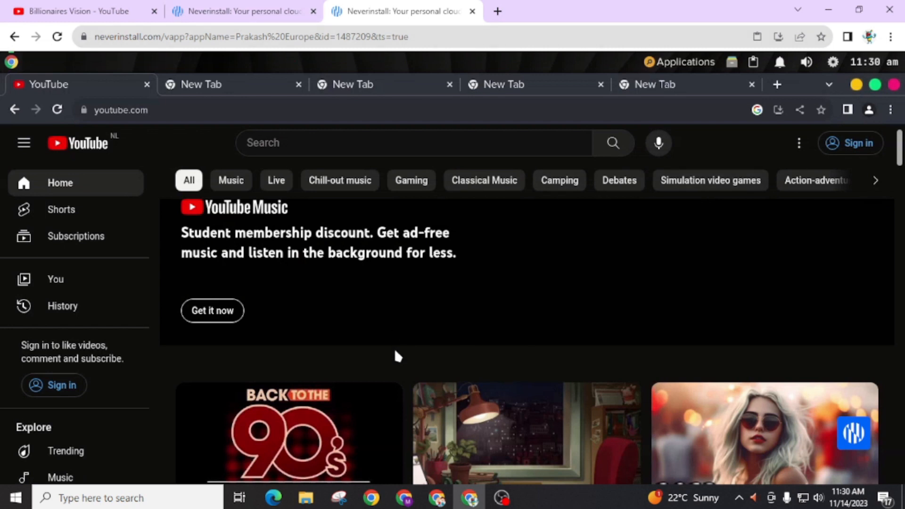
{"action": "scroll", "scroll_direction": "down", "scroll_amount": 3}
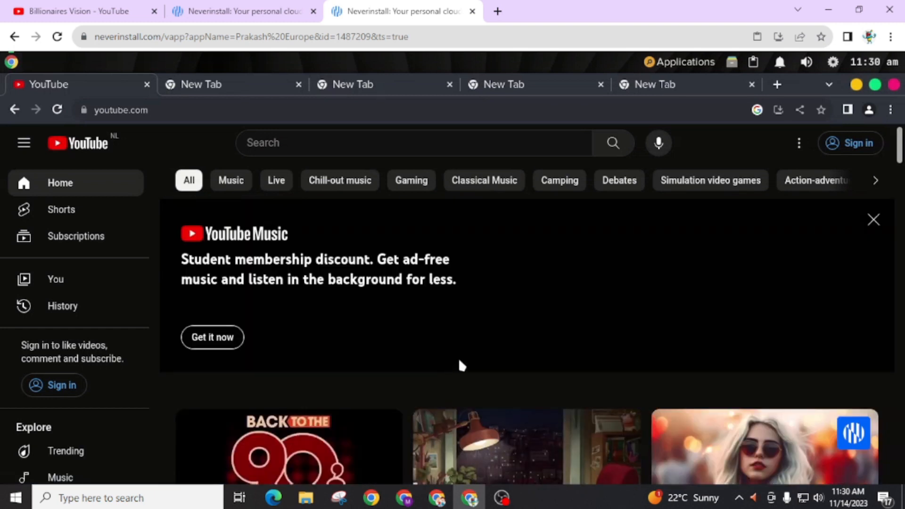
{"action": "mouse_move", "coordinate": [513, 359]}
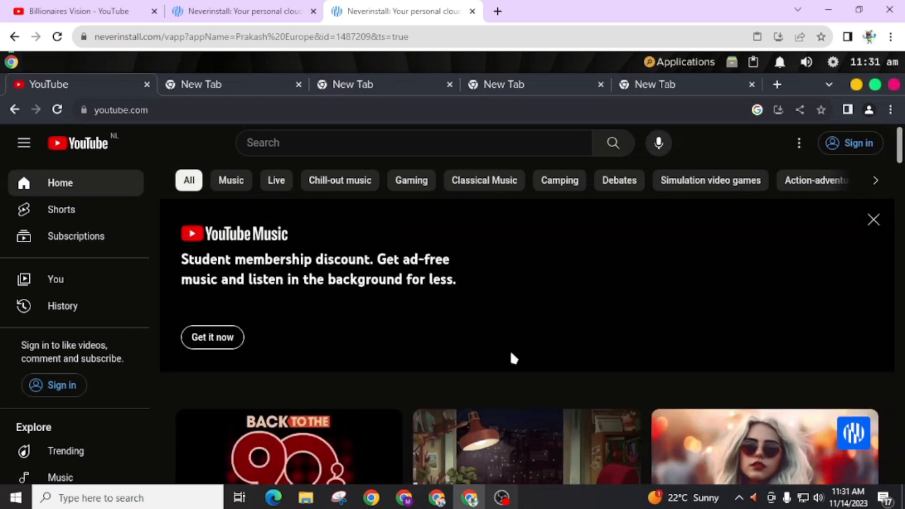
- Switch to a blank tab, browse the cloud desktop's Applications list and dismiss it
{"action": "left_click", "coordinate": [202, 84]}
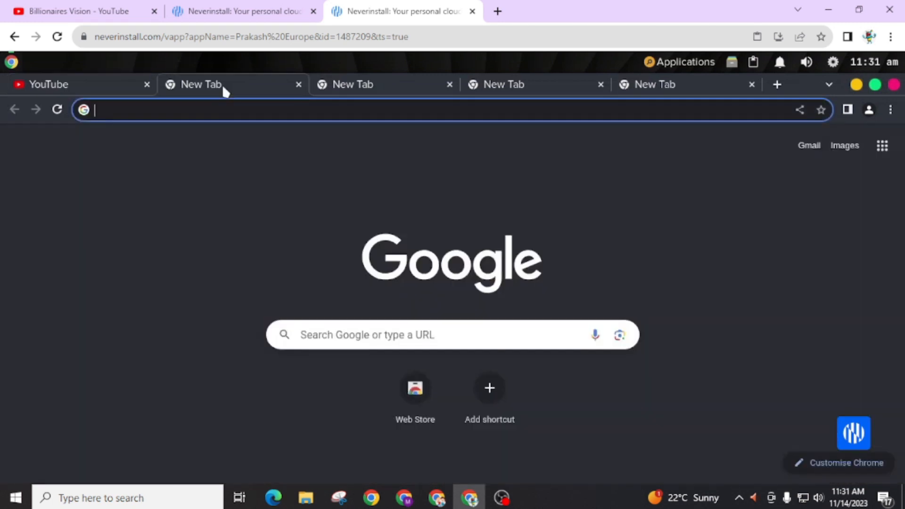
{"action": "left_click", "coordinate": [681, 62]}
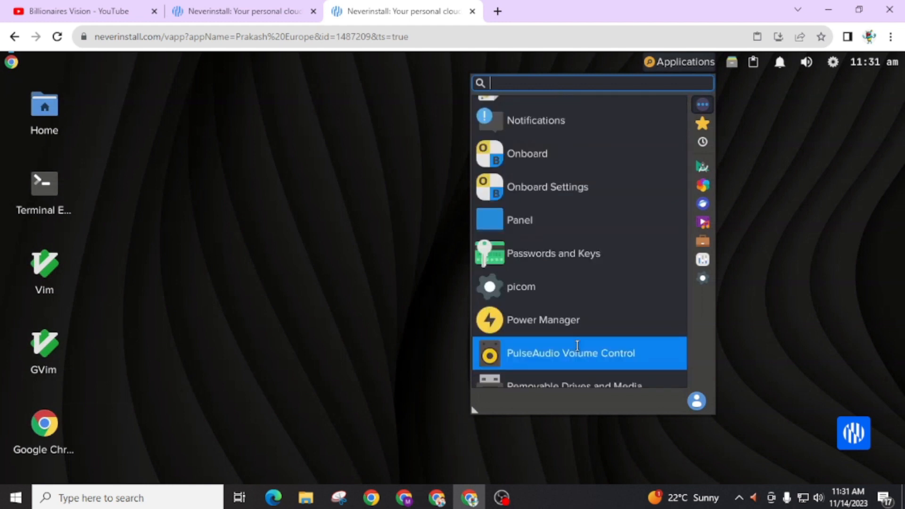
{"action": "scroll", "scroll_direction": "down", "scroll_amount": 3}
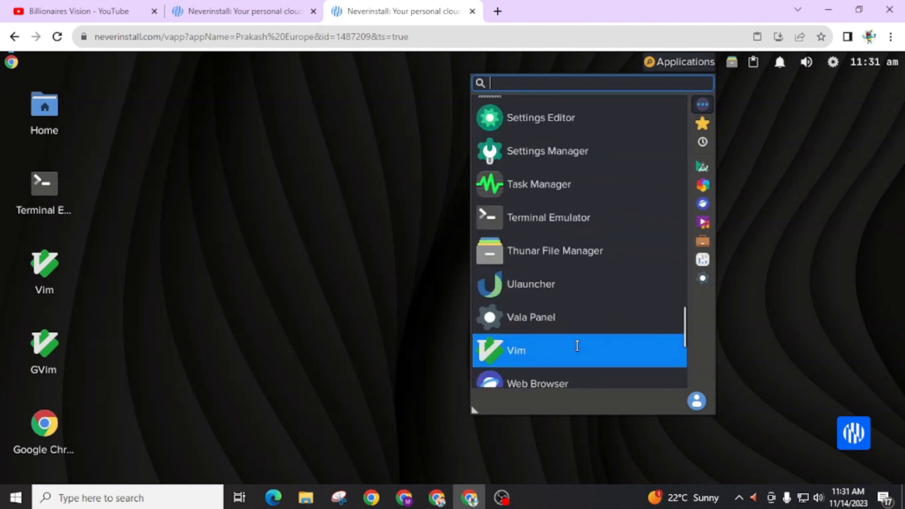
{"action": "left_click", "coordinate": [339, 295]}
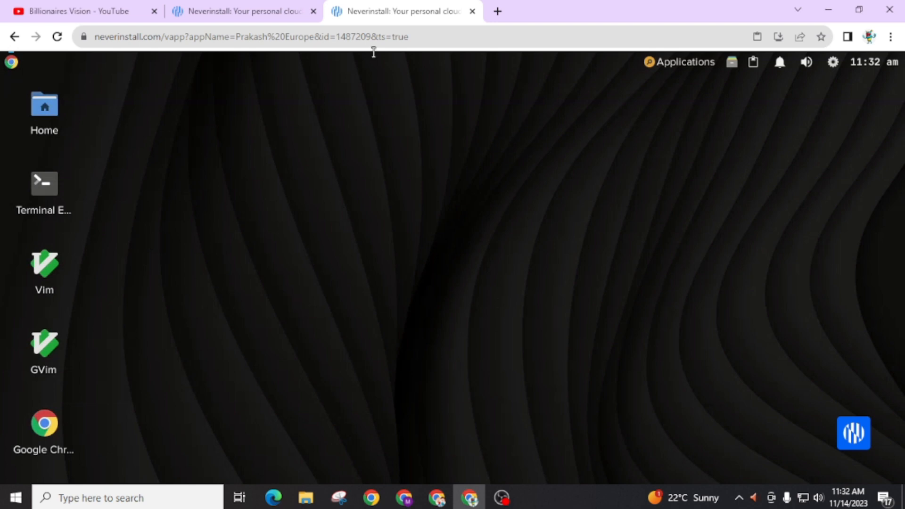
- Switch to the 'Billionaires Vision - YouTube' tab and scroll through its Videos grid
{"action": "left_click", "coordinate": [78, 11]}
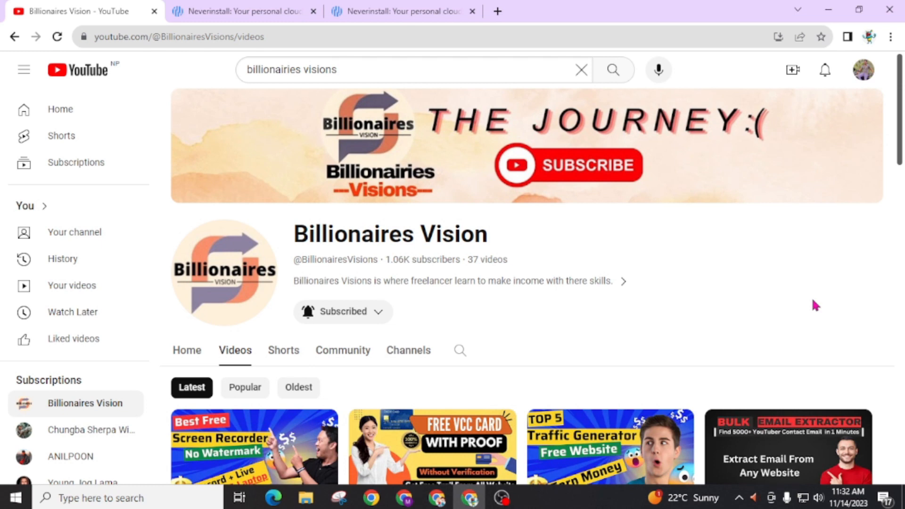
{"action": "scroll", "scroll_direction": "down", "scroll_amount": 3}
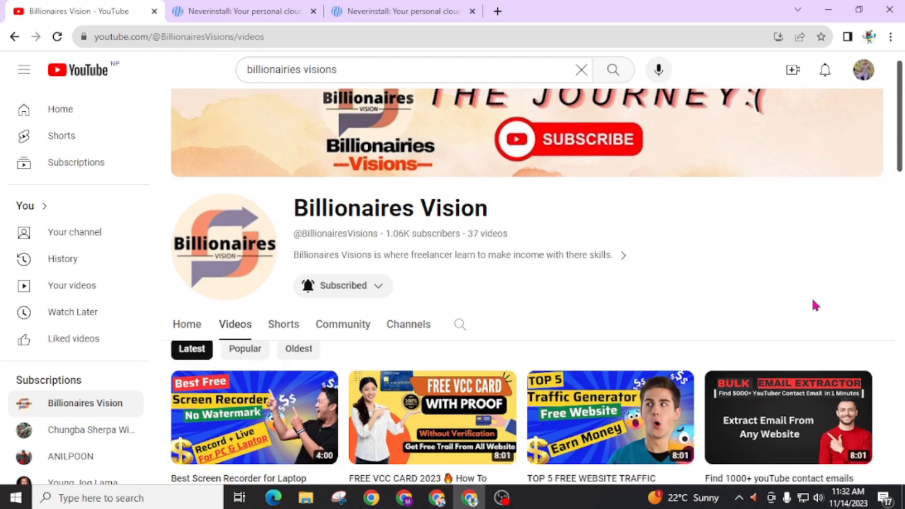
{"action": "scroll", "scroll_direction": "down", "scroll_amount": 3}
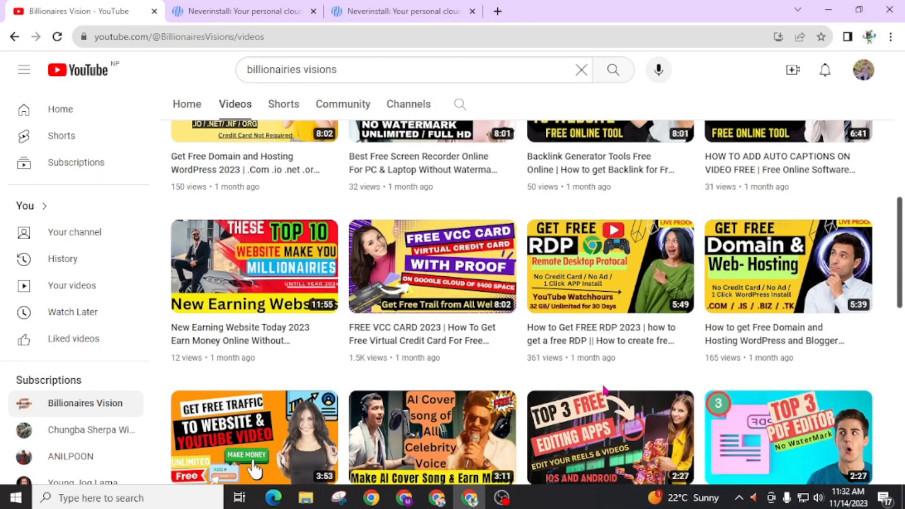
{"action": "scroll", "scroll_direction": "down", "scroll_amount": 3}
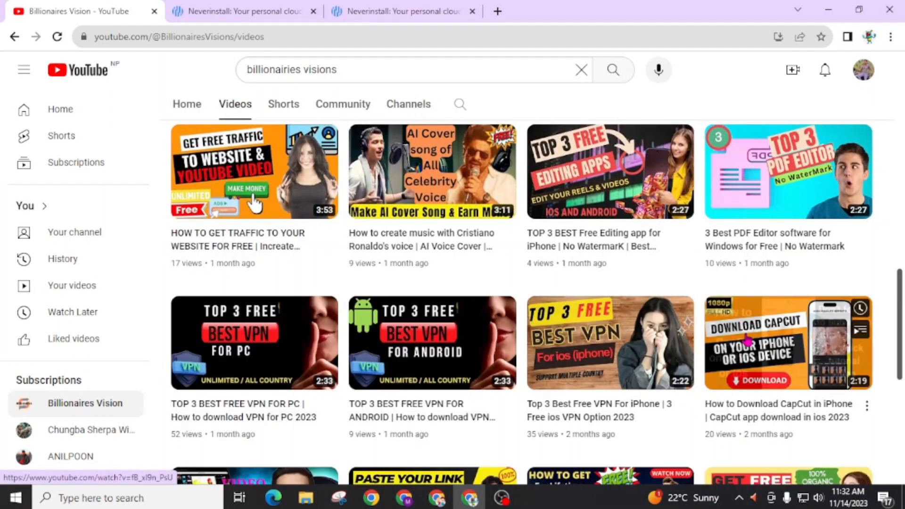
{"action": "scroll", "scroll_direction": "down", "scroll_amount": 3}
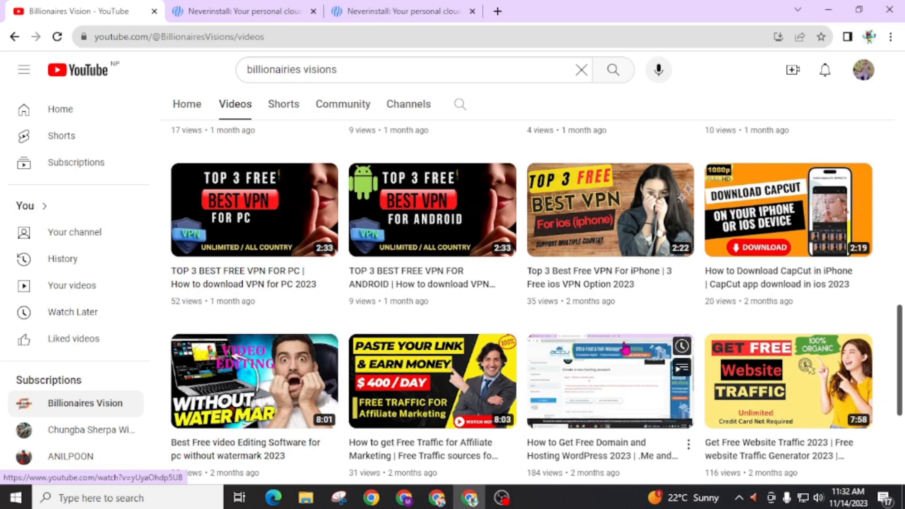
{"action": "scroll", "scroll_direction": "down", "scroll_amount": 3}
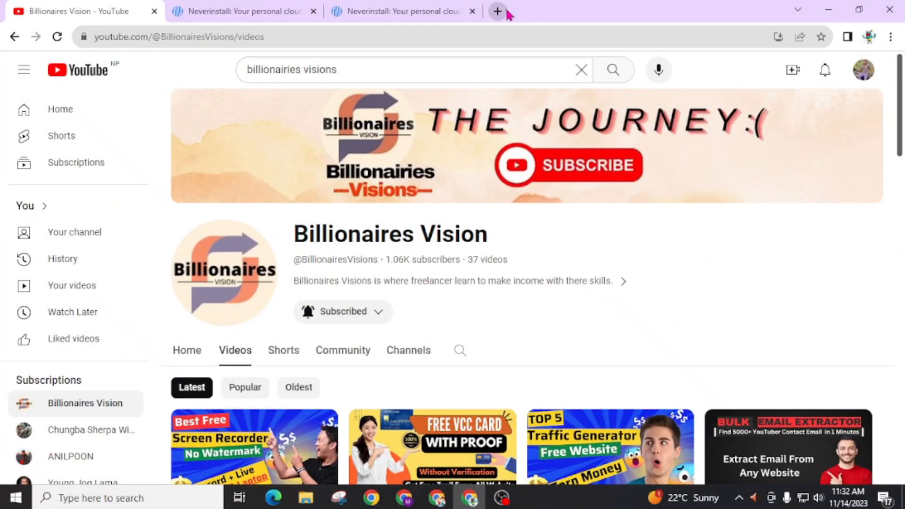
- Load manozkafle.com.np in a new tab, skim the articles, then return to the Neverinstall tab
{"action": "left_click", "coordinate": [497, 10]}
{"action": "type", "text": "manozkafle.com.np"}
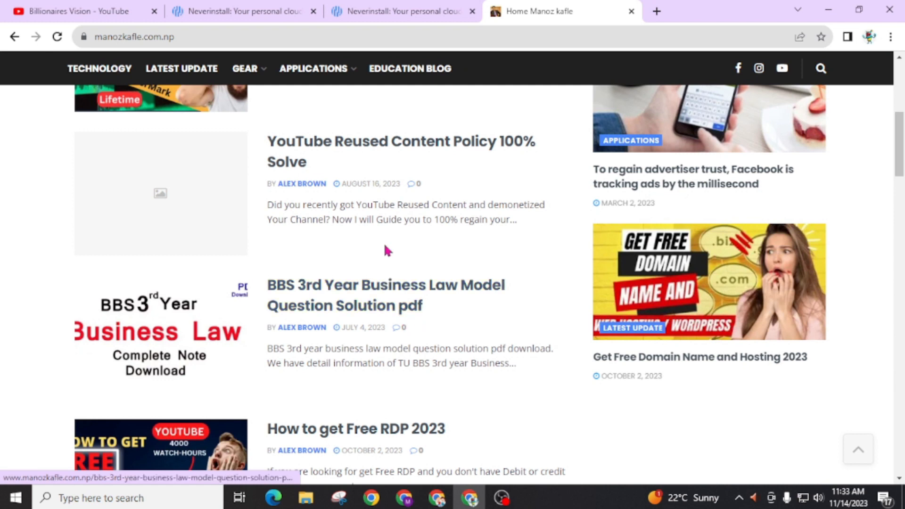
{"action": "left_click", "coordinate": [76, 11]}
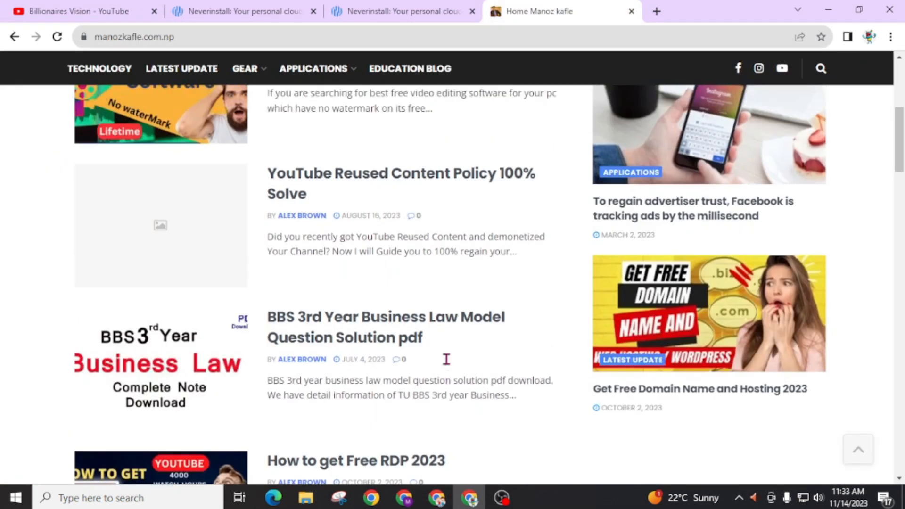
{"action": "scroll", "scroll_direction": "up", "scroll_amount": 3}
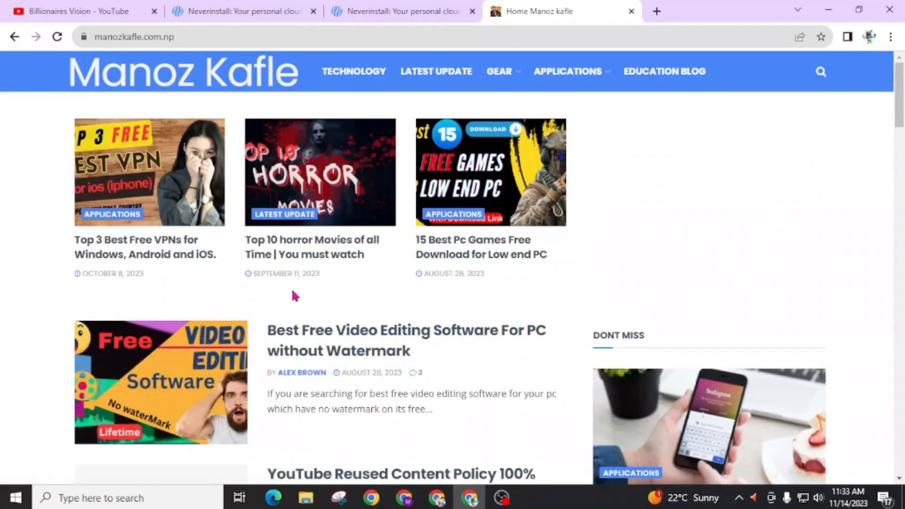
{"action": "left_click", "coordinate": [403, 12]}
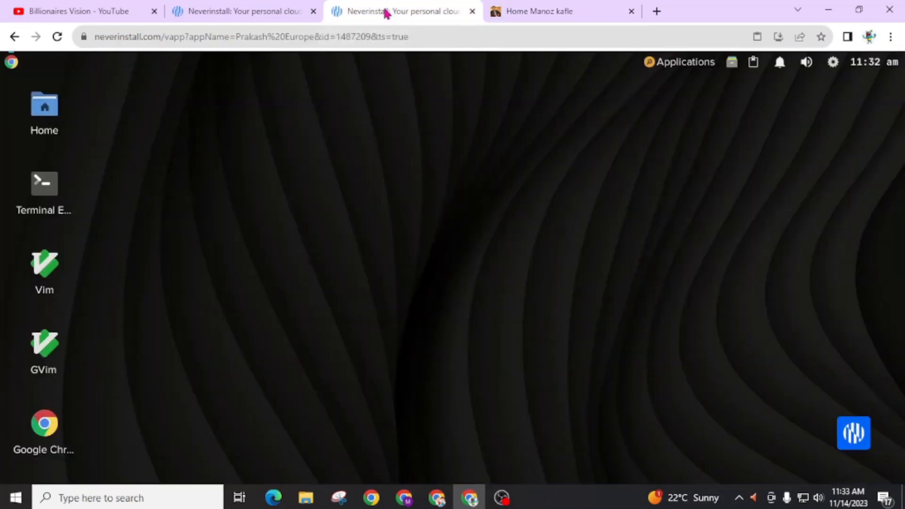
{"action": "mouse_move", "coordinate": [387, 118]}
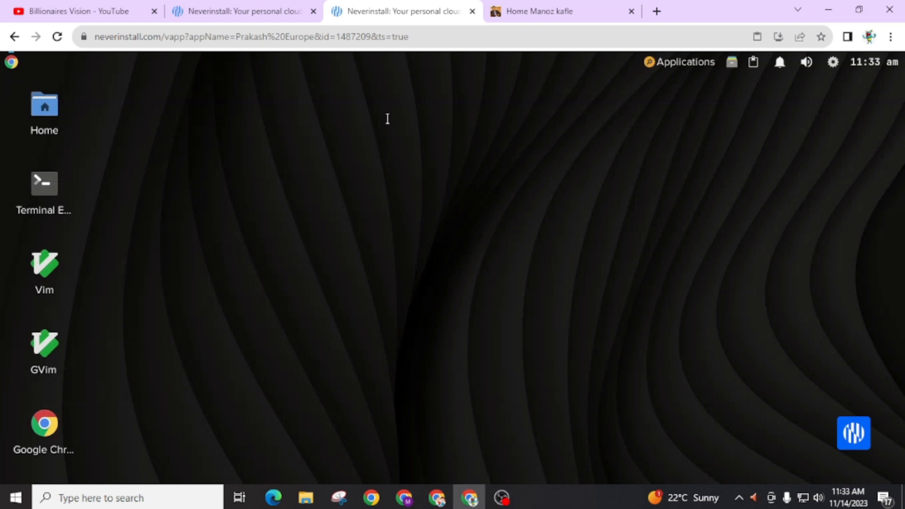
- Bring the 'Billionaires Vision - YouTube' tab back to the front
{"action": "left_click", "coordinate": [81, 11]}
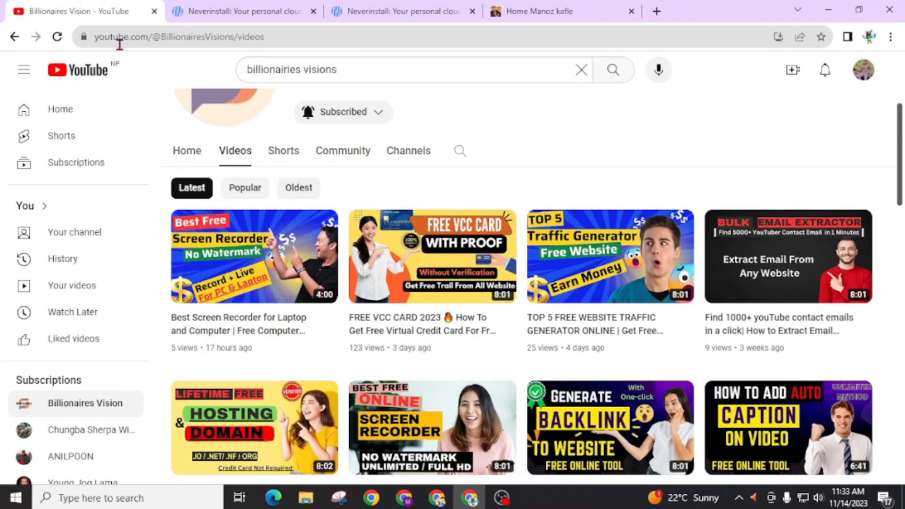
{"action": "mouse_move", "coordinate": [595, 145]}
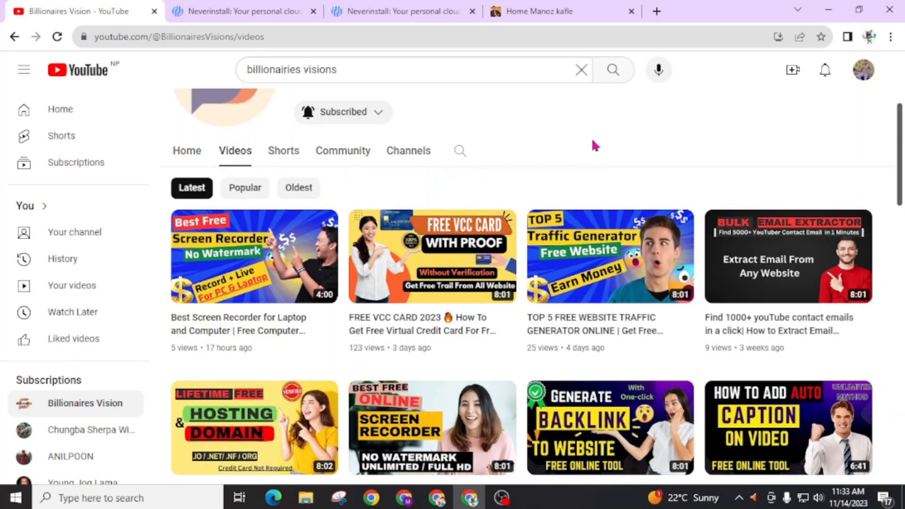